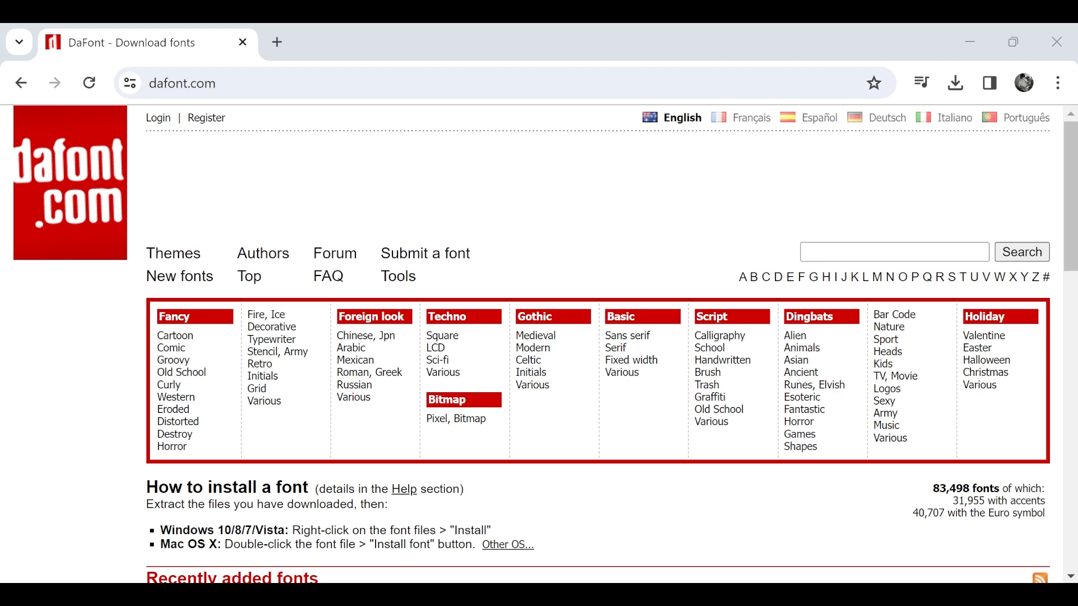
- Browse the Cartoon fonts category on dafont.com and run a search for Mario
click(175, 335)
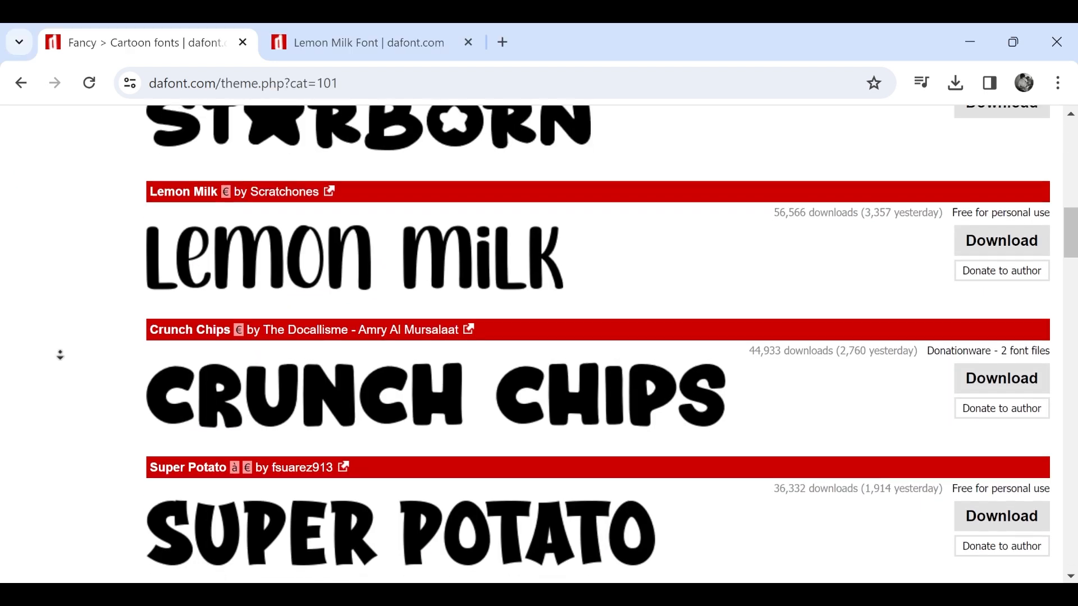
scroll(down, 3)
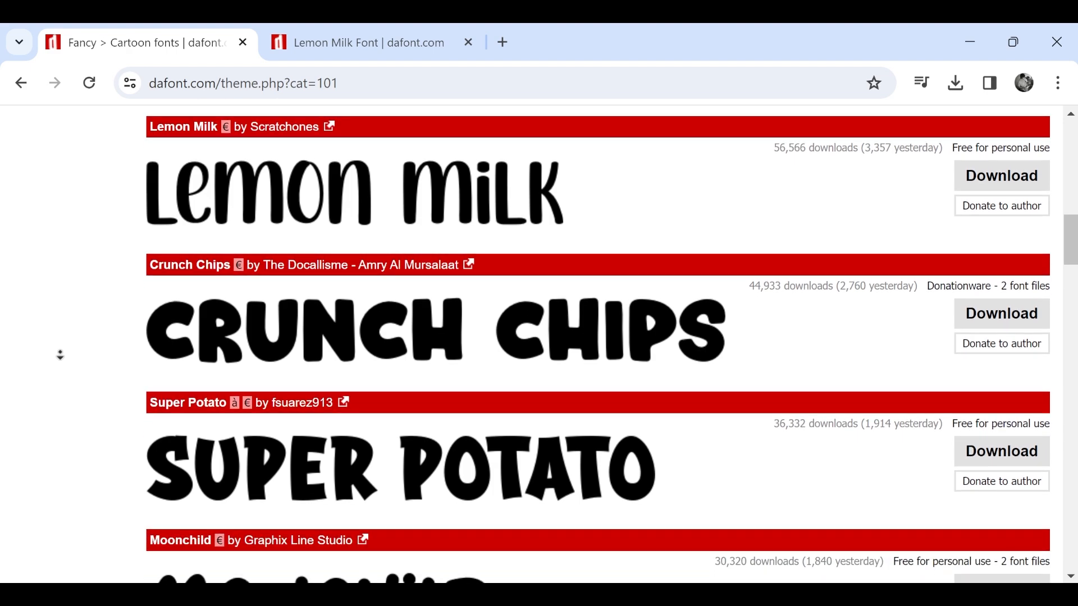
scroll(down, 3)
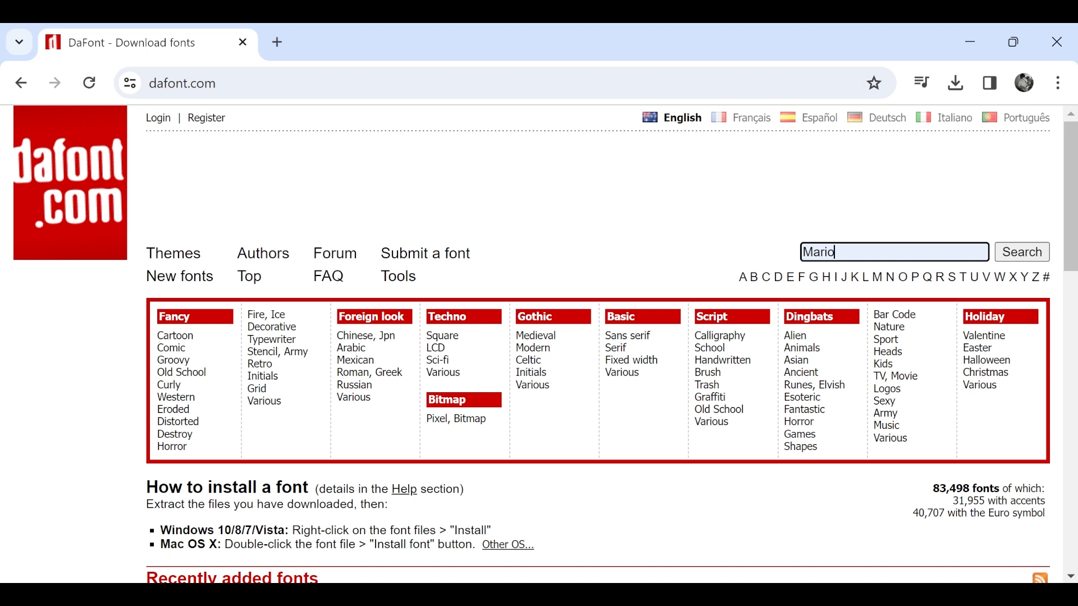
click(1020, 252)
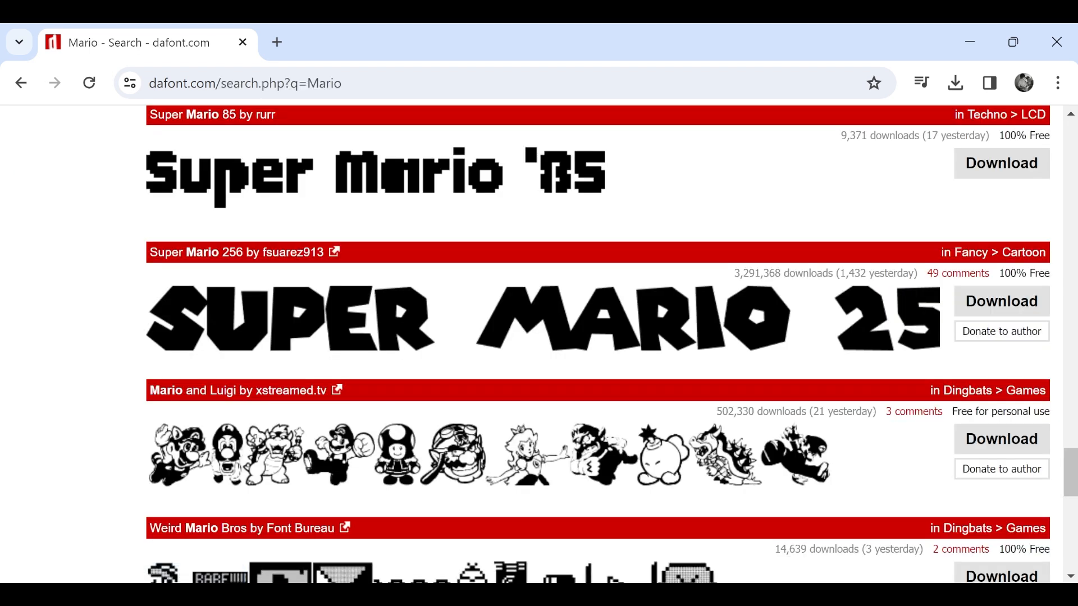
mouse_move(903, 309)
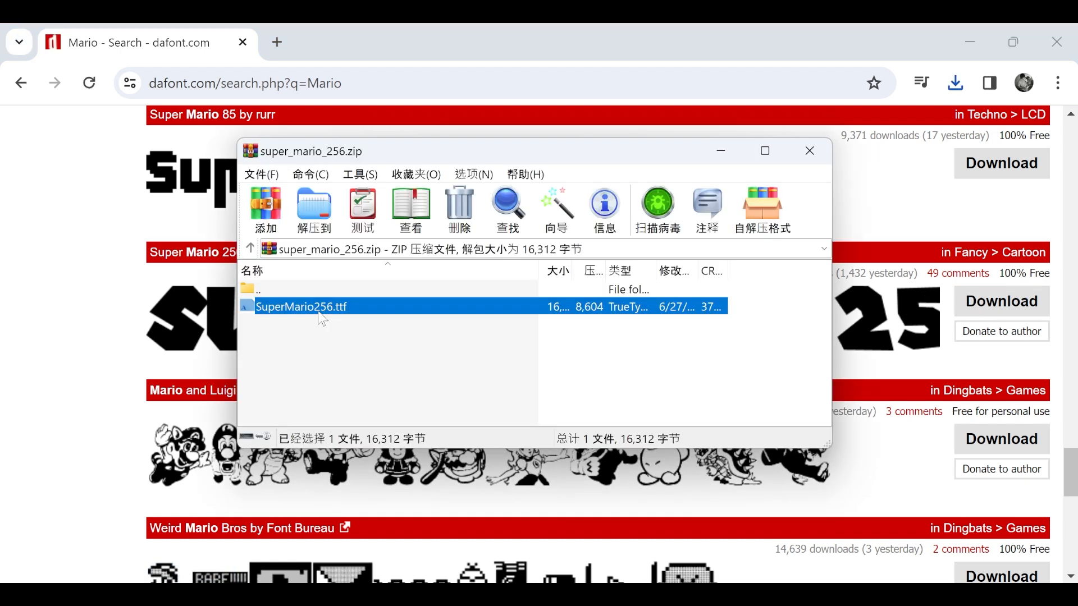
double_click(301, 307)
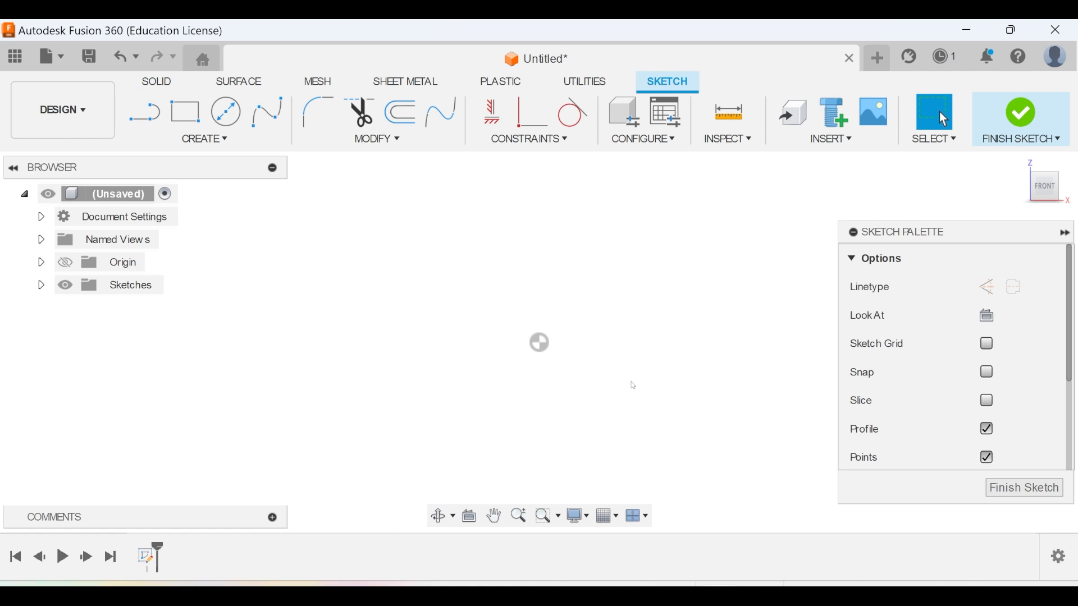
mouse_move(185, 112)
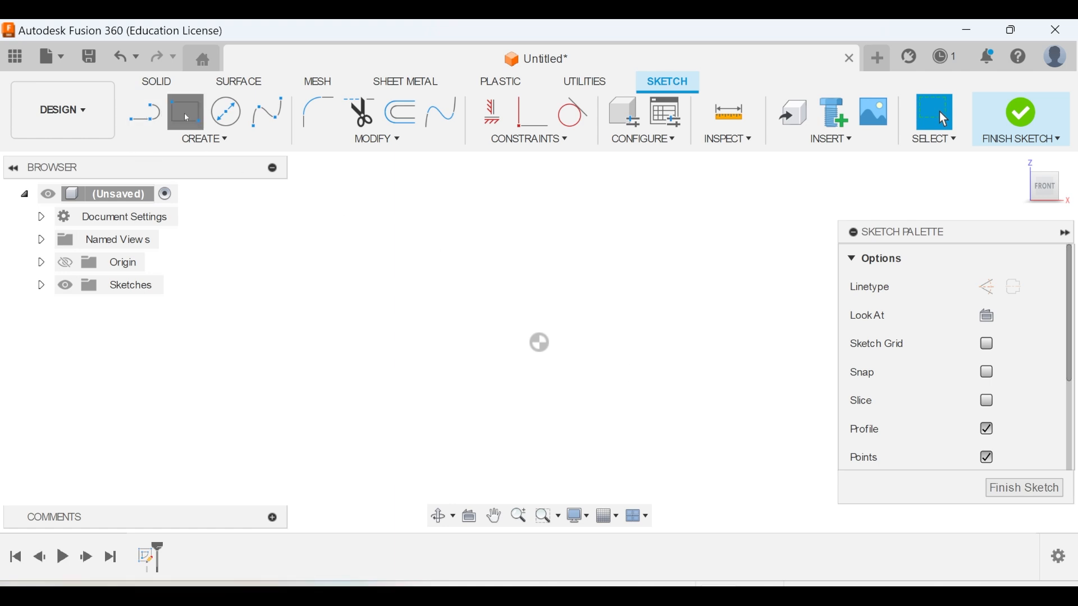
- Draw a 240 by 120 mm two-point rectangle from the sketch origin
click(185, 112)
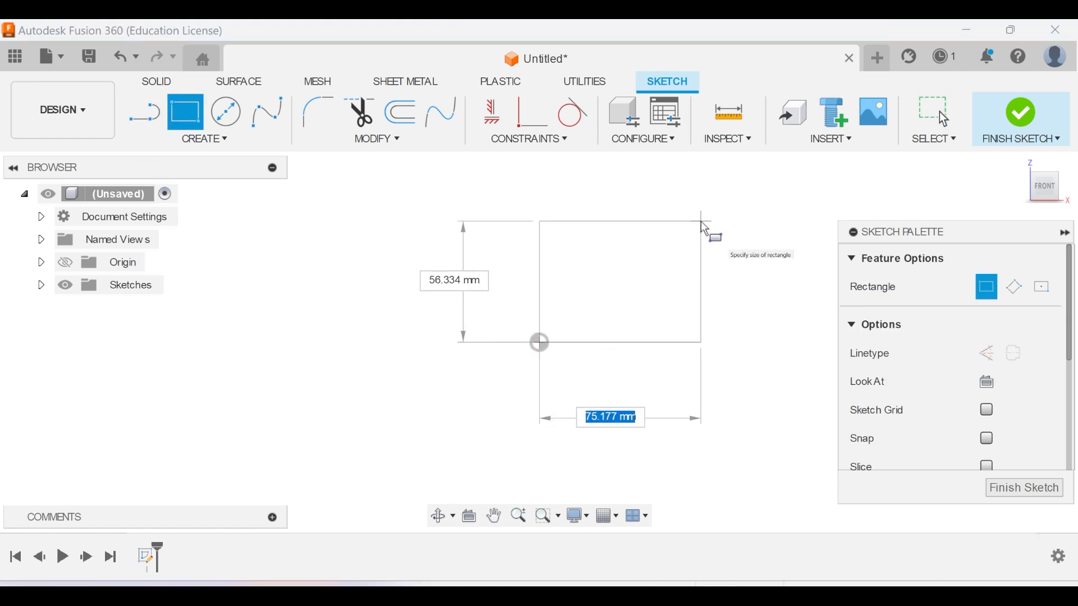
text(240)
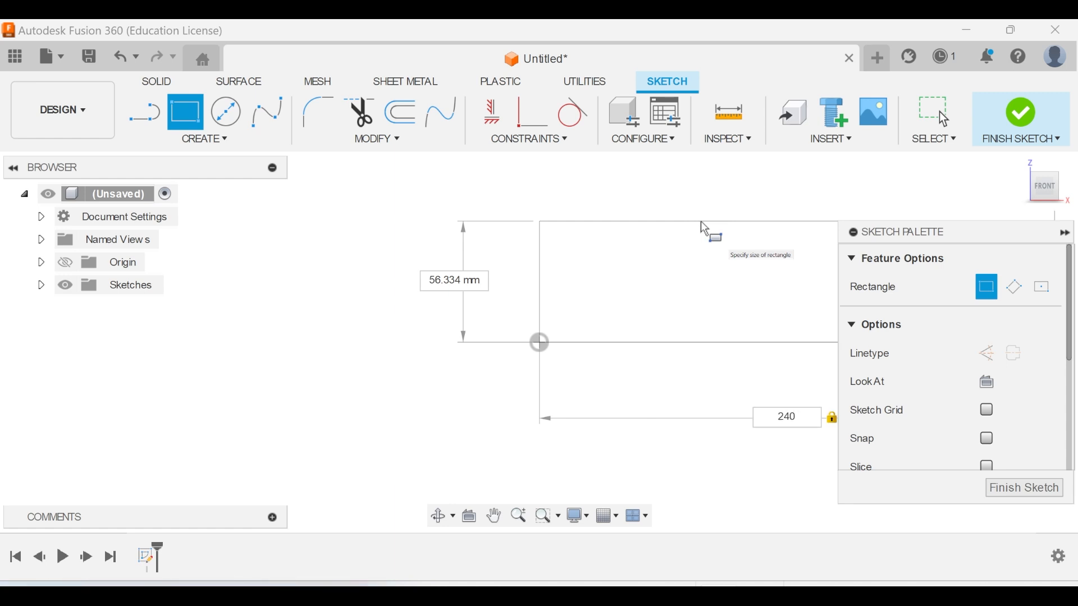
text(120.00)
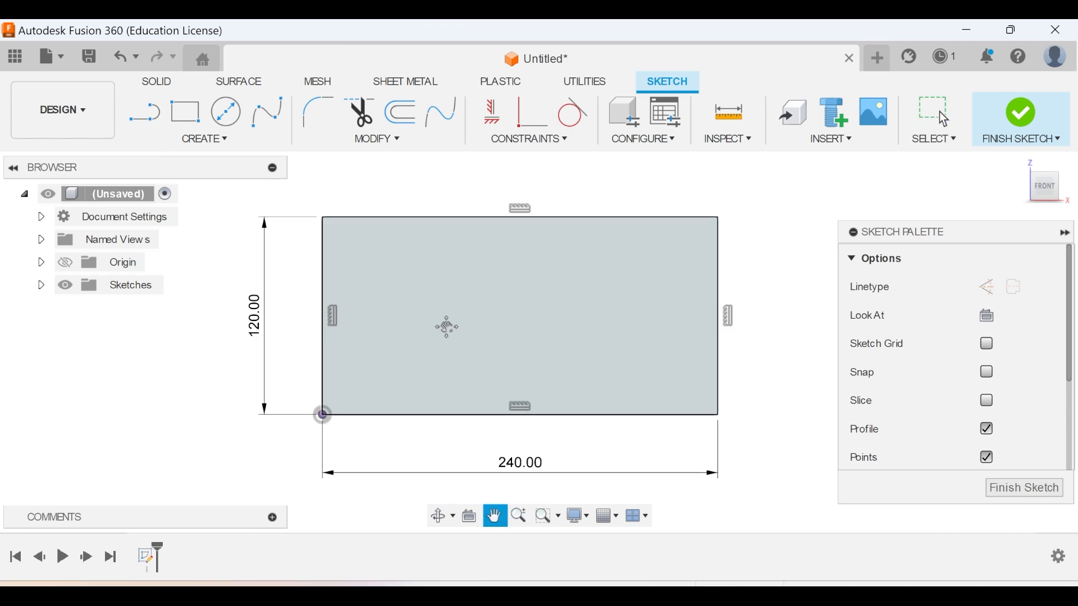
click(145, 112)
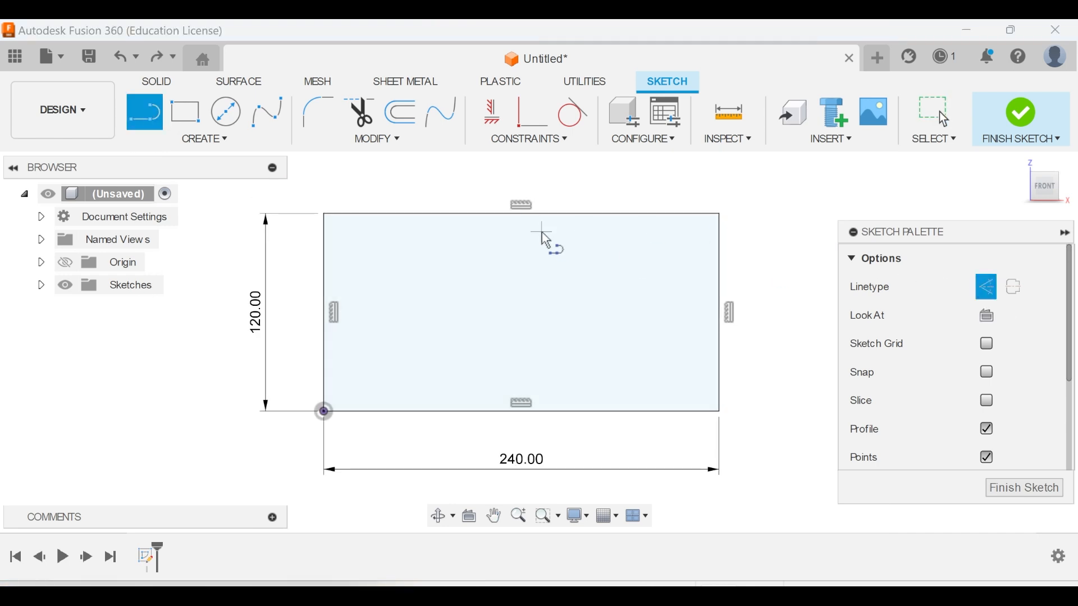
mouse_move(522, 189)
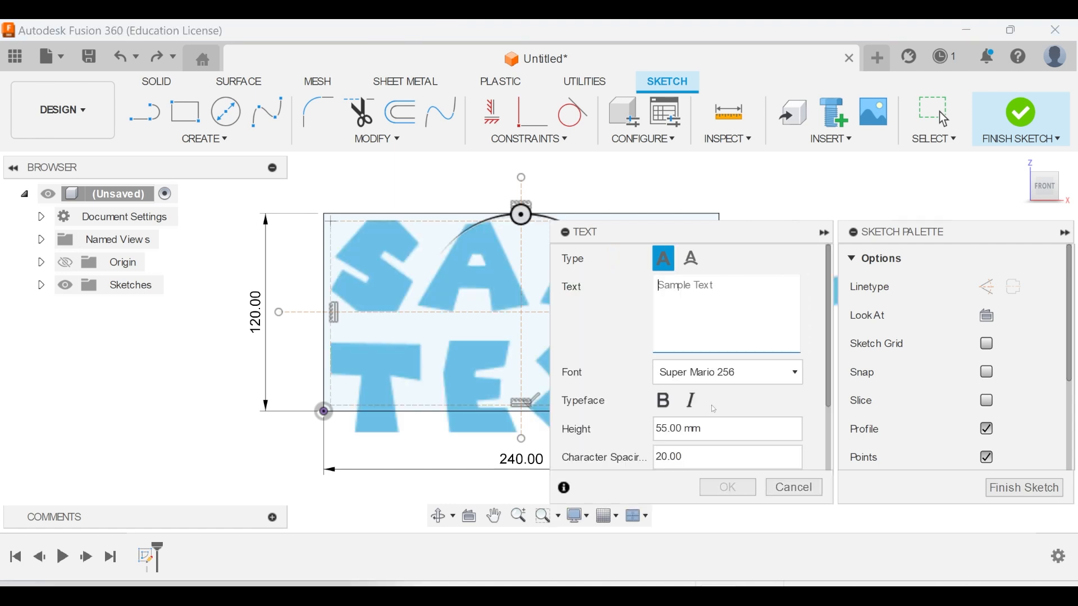
mouse_move(772, 407)
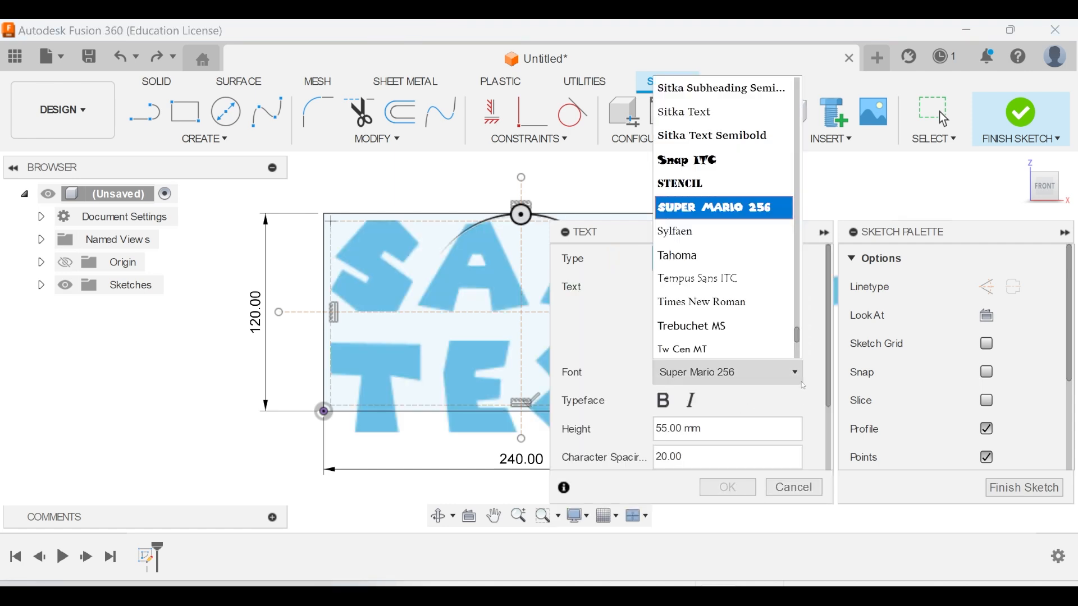
- Place the text 'nerd cave' in the Super Mario 256 font inside the rectangle
click(721, 206)
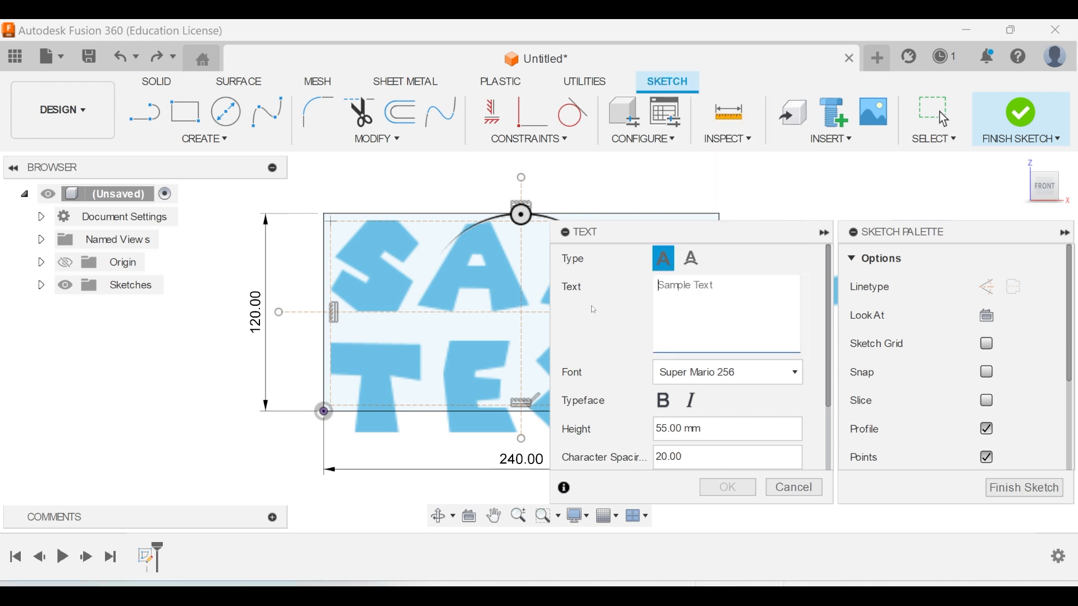
text(nerd)
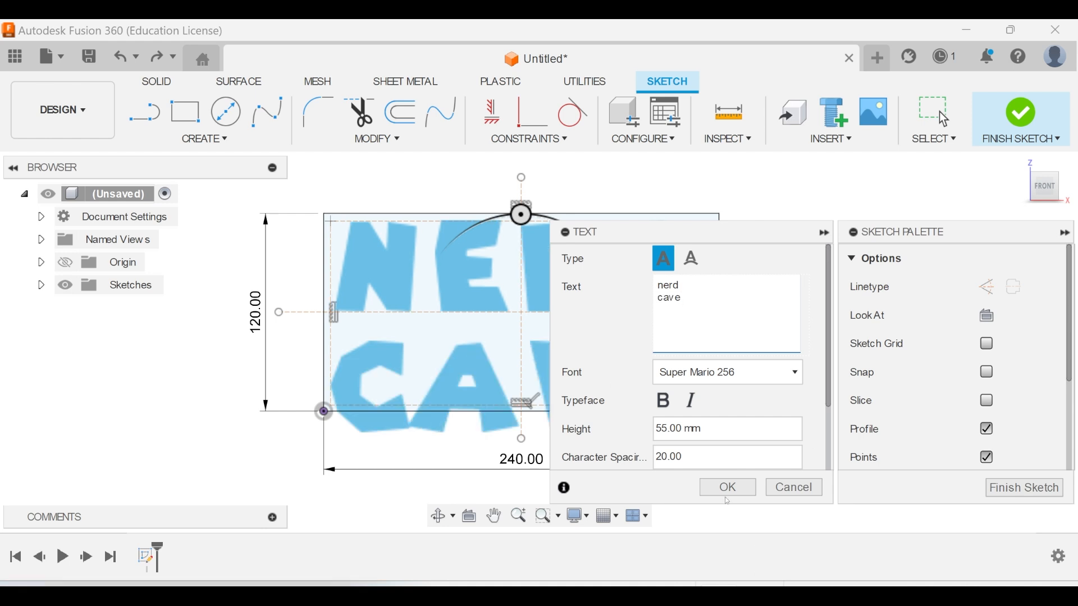
click(726, 486)
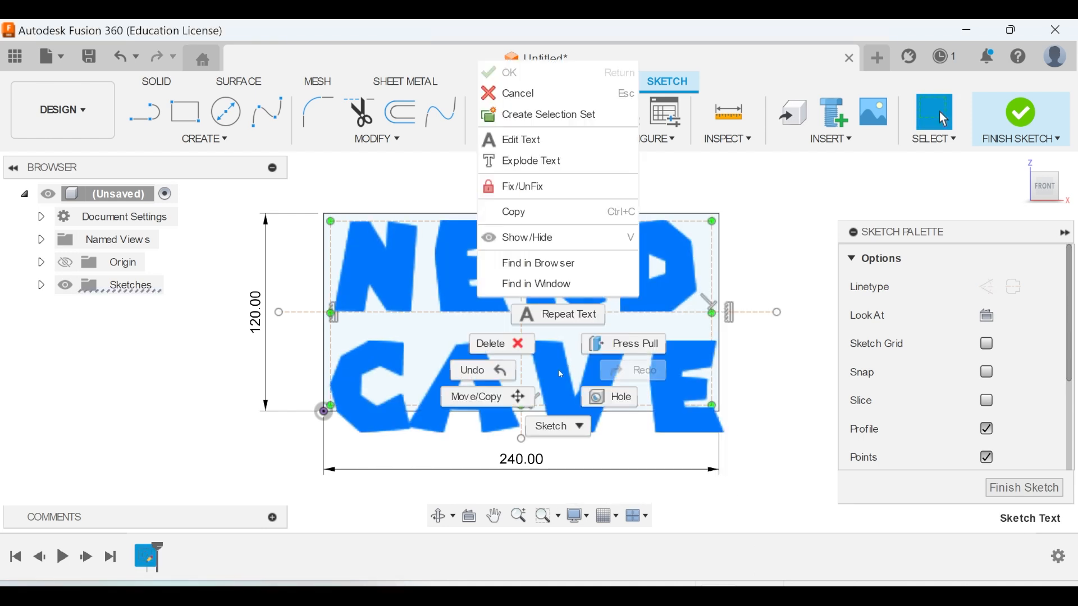
mouse_move(522, 187)
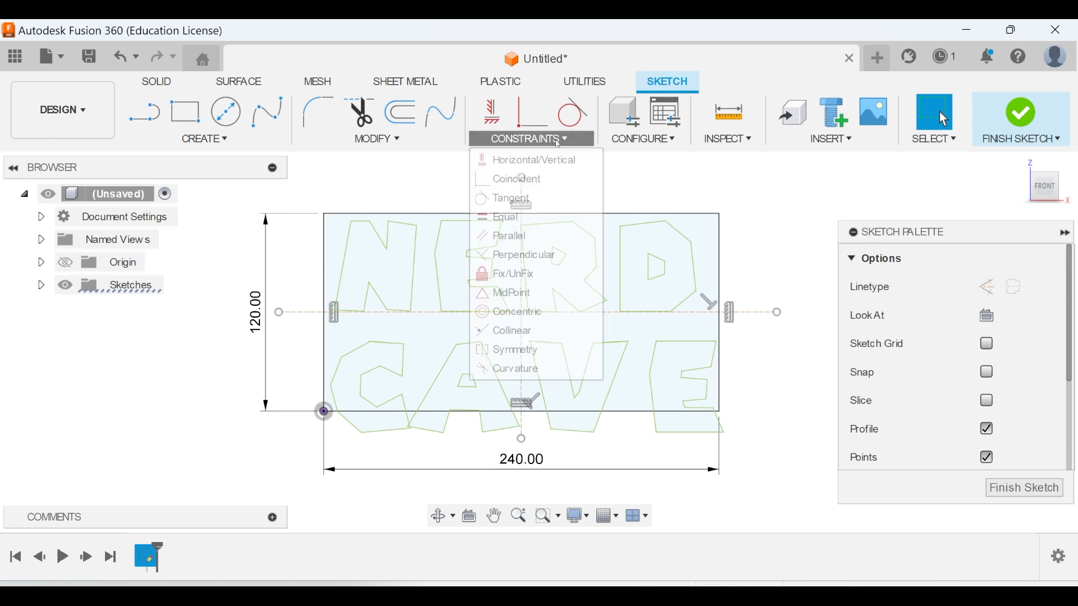
- Explode the NERD CAVE text into letter curves, reposition them and grow the rectangle to 140 mm
click(512, 272)
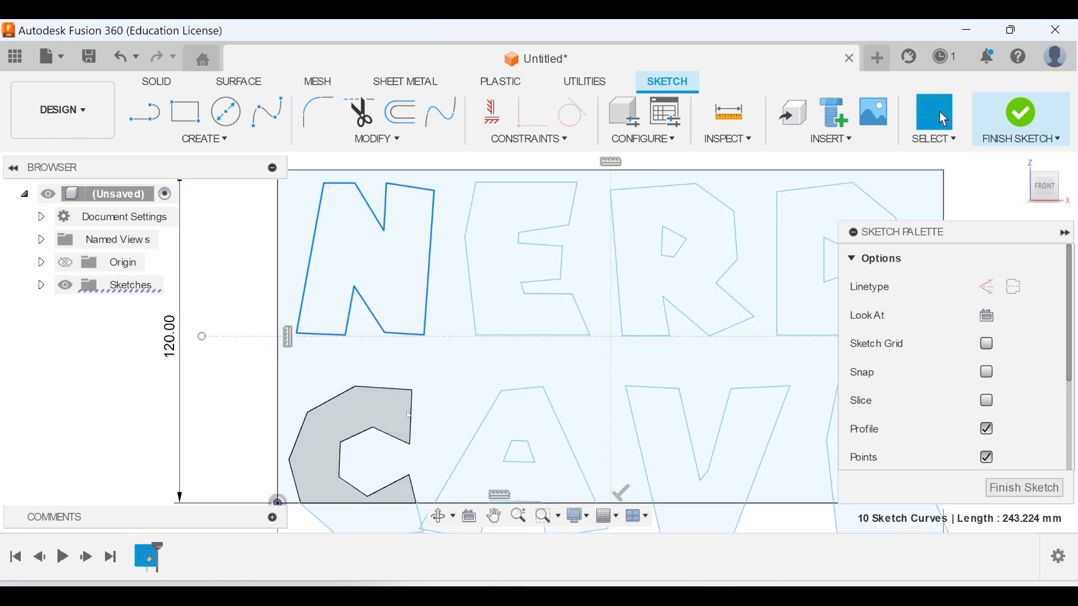
click(397, 439)
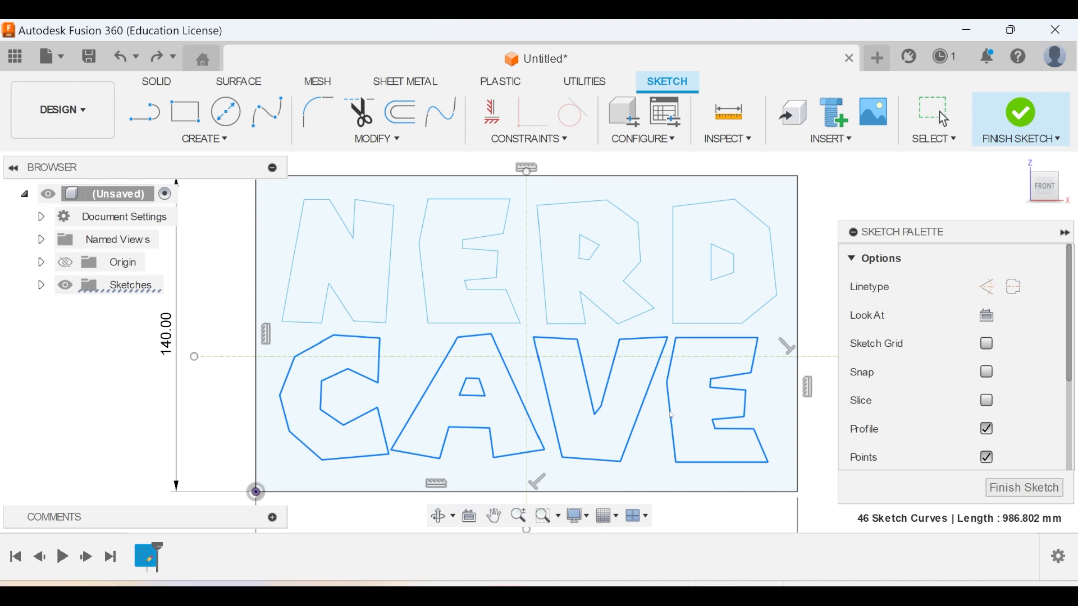
click(401, 111)
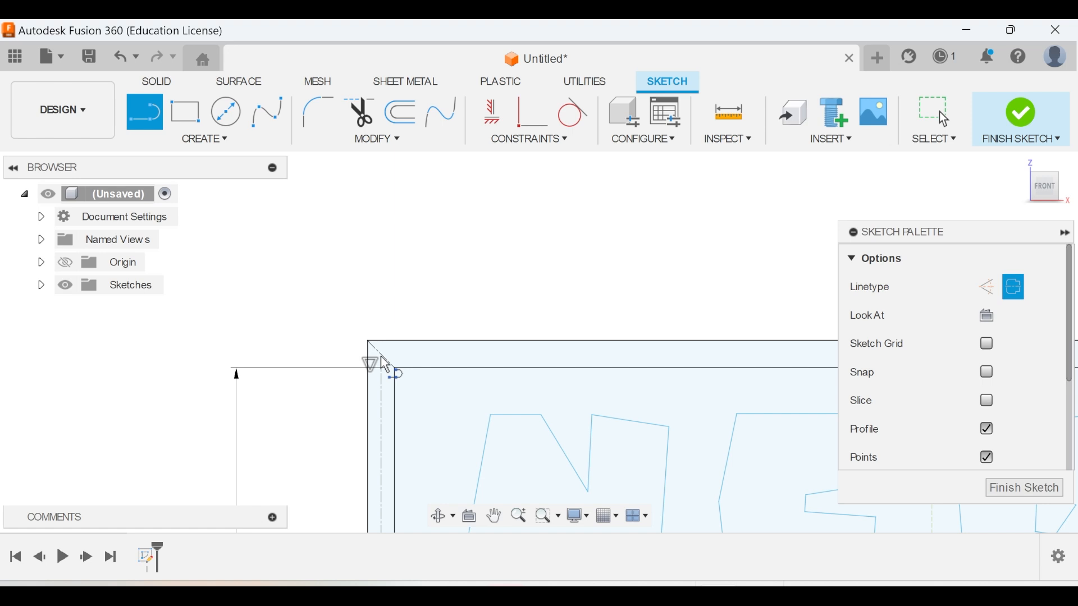
- Add a 3 mm two-point circle at the border corner and finish the sketch
click(225, 113)
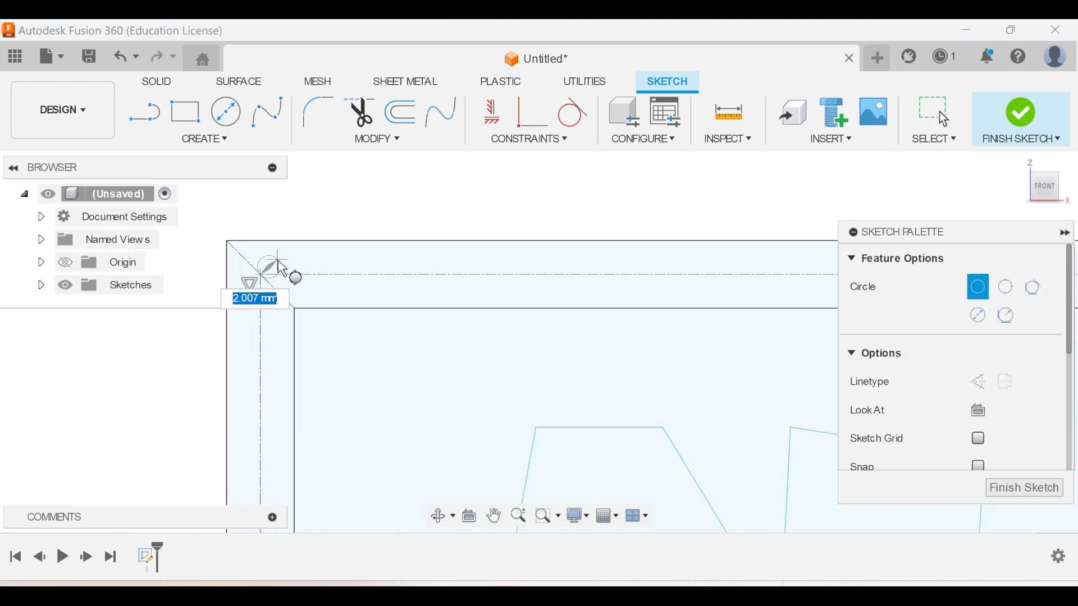
click(977, 314)
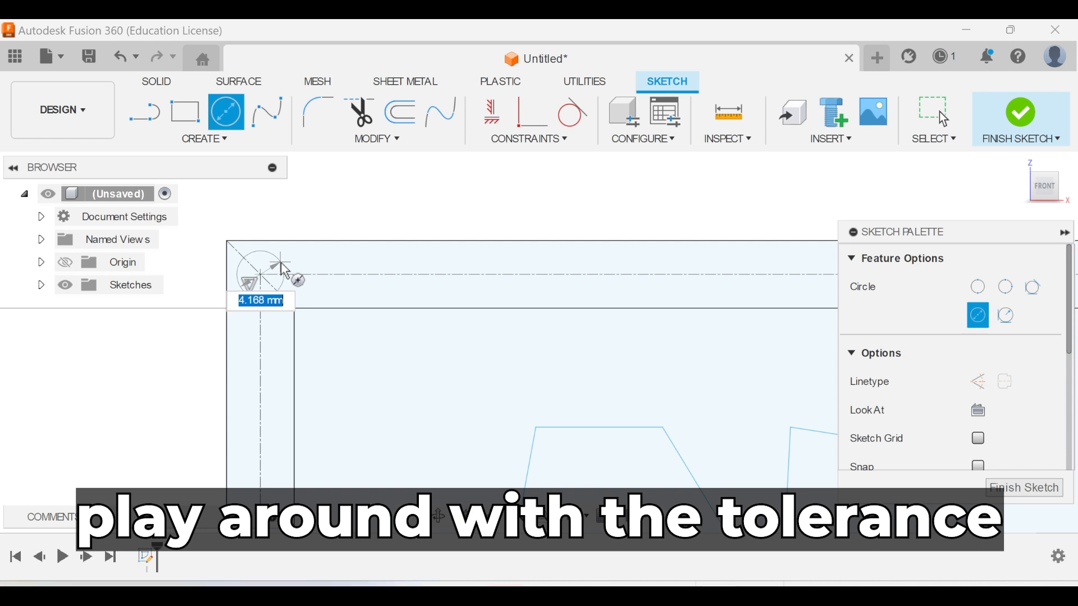
text(3)
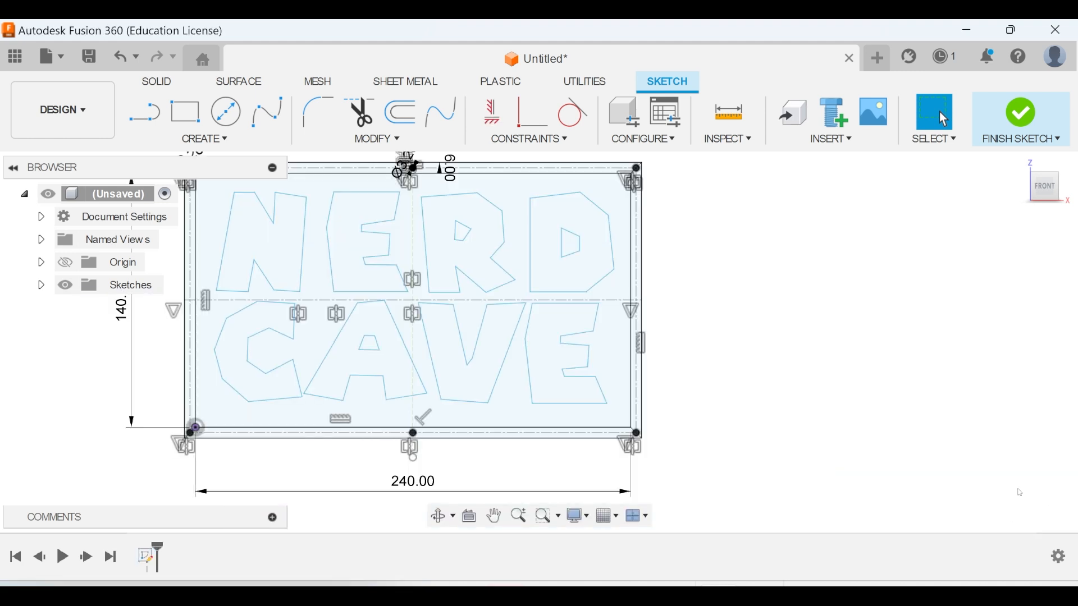
click(1021, 117)
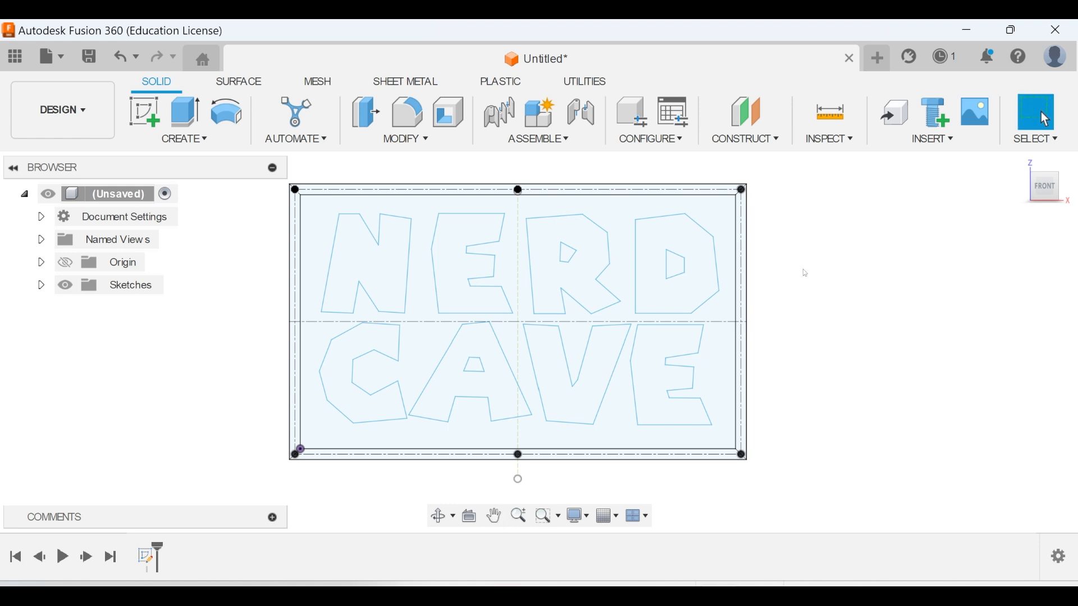
- Extrude the upper and remaining panel profiles 3 mm into the front panel
click(183, 113)
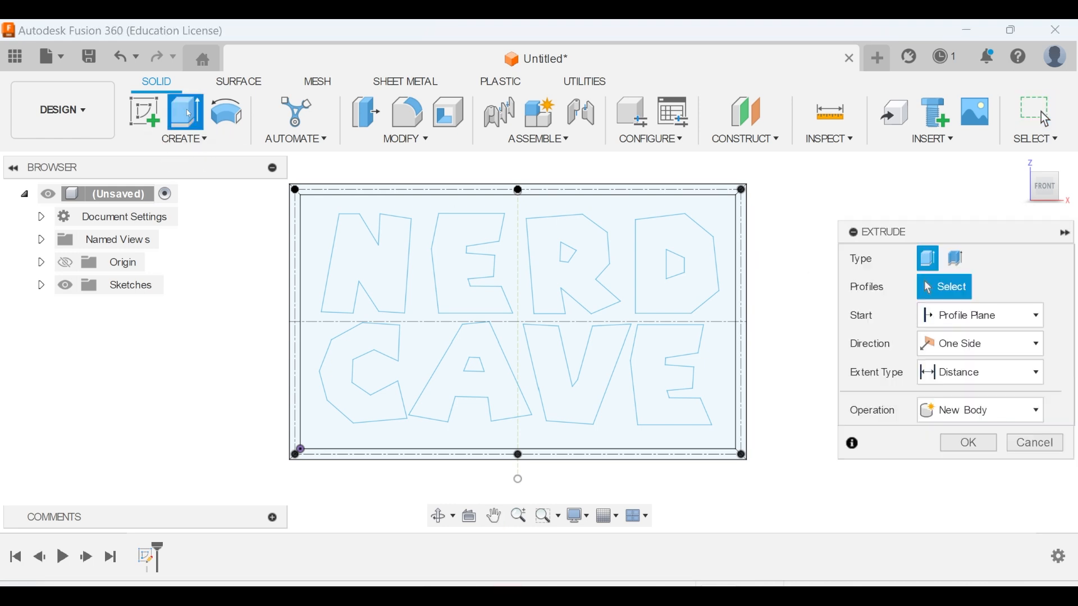
click(412, 255)
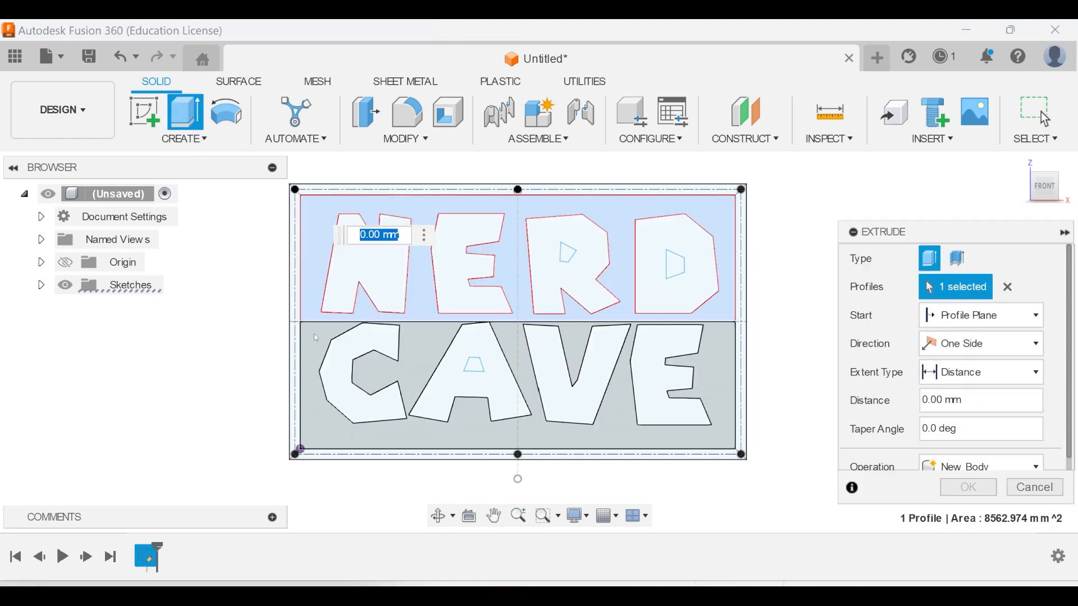
click(474, 385)
text(3)
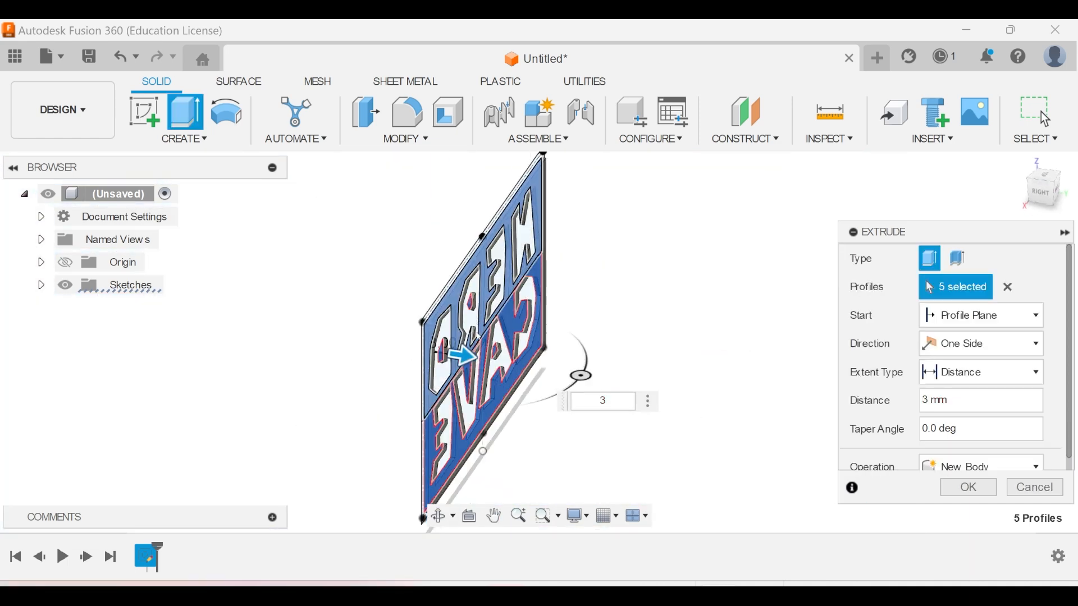
click(967, 486)
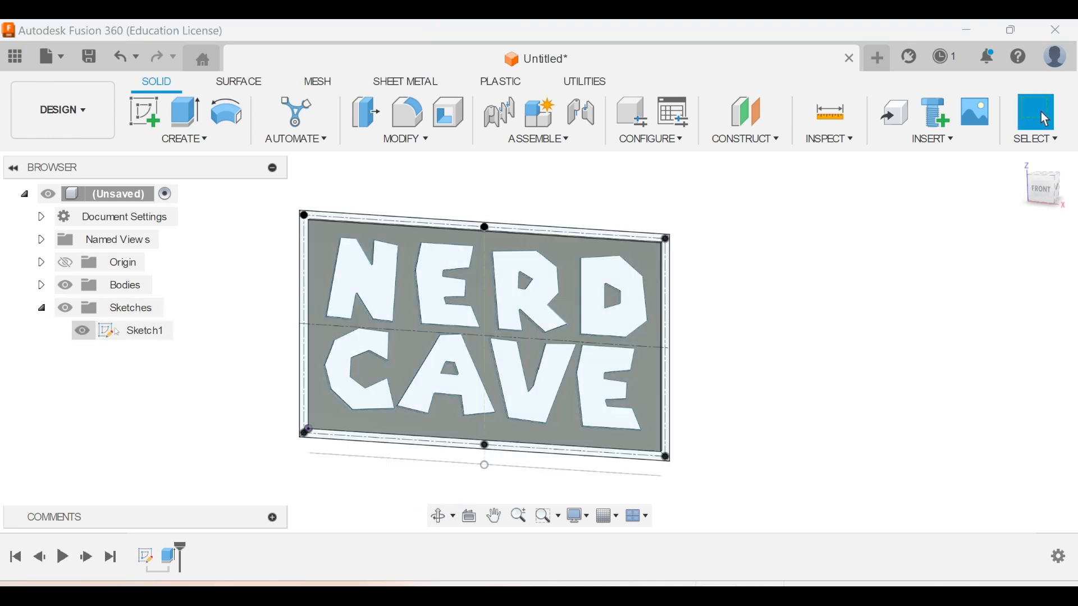
- Extrude the outer frame profiles to form the box walls
click(183, 113)
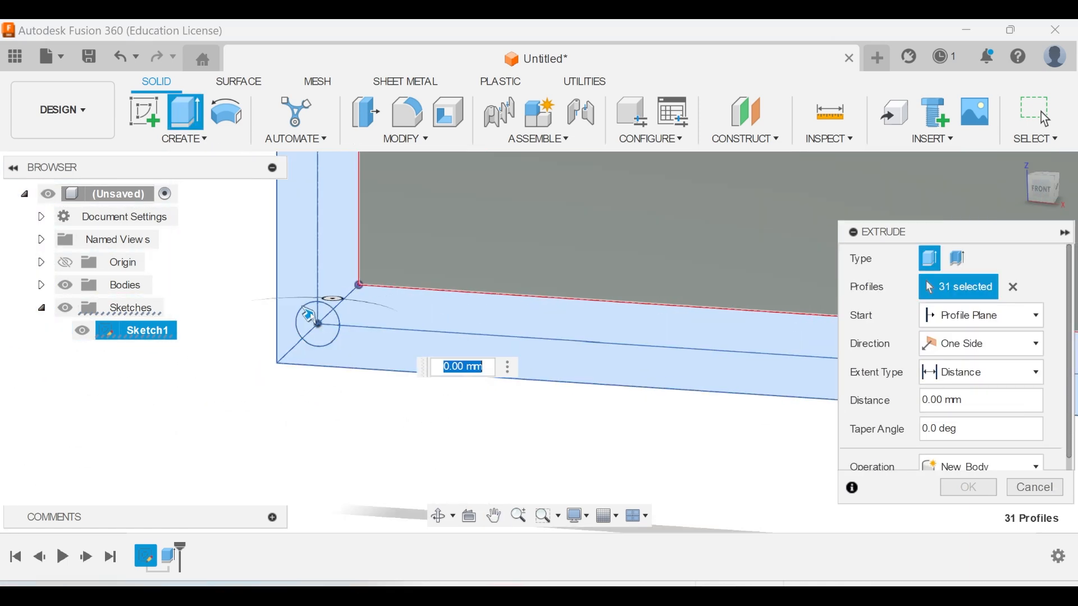
click(966, 486)
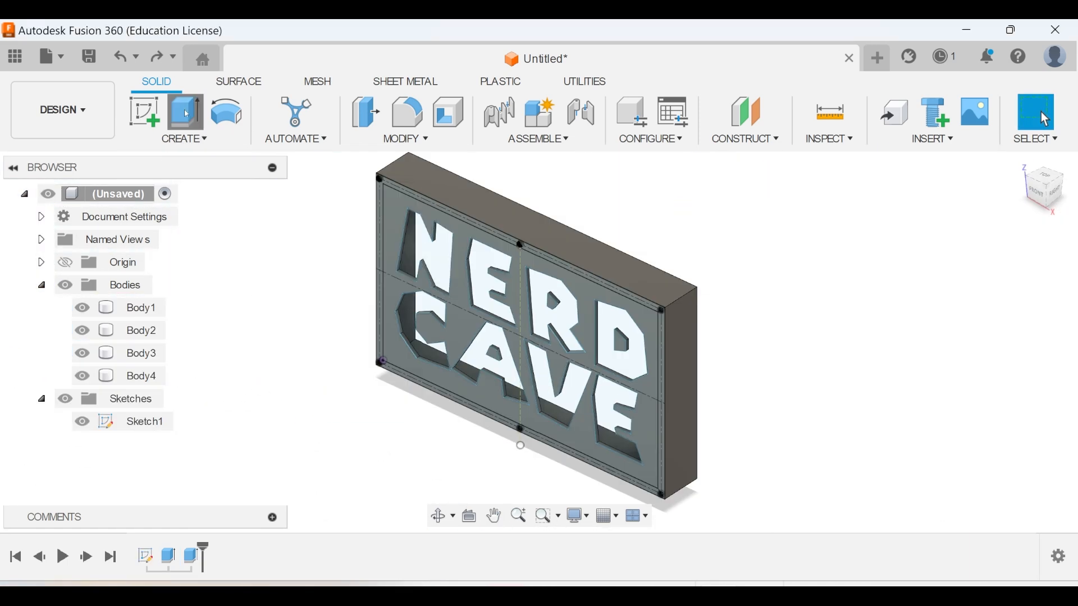
- Extrude the eight NERD CAVE letter profiles by 0.4 mm as separate bodies
click(183, 114)
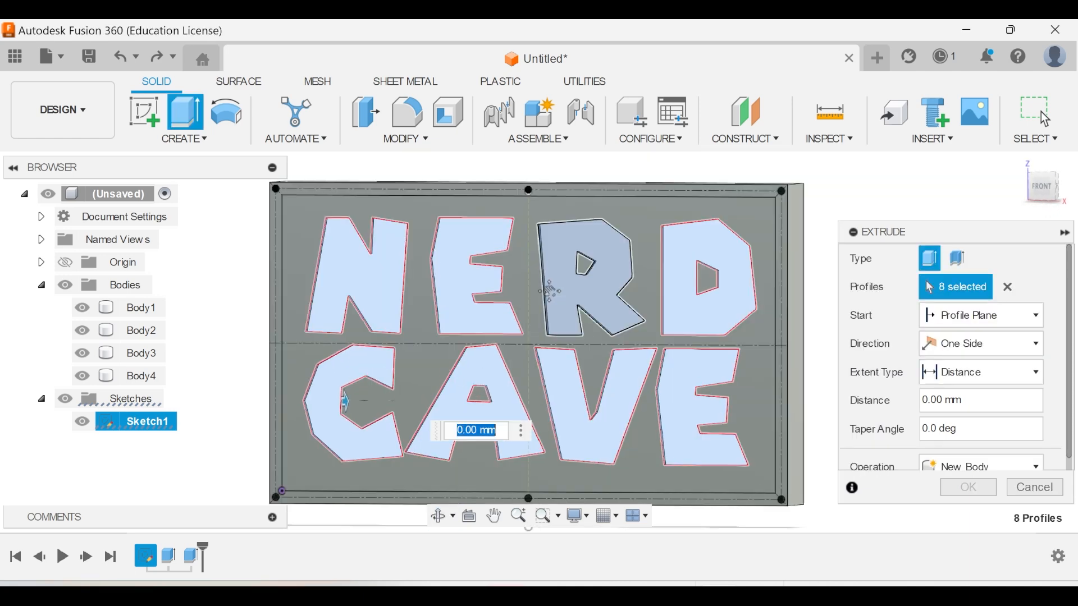
text(0.4)
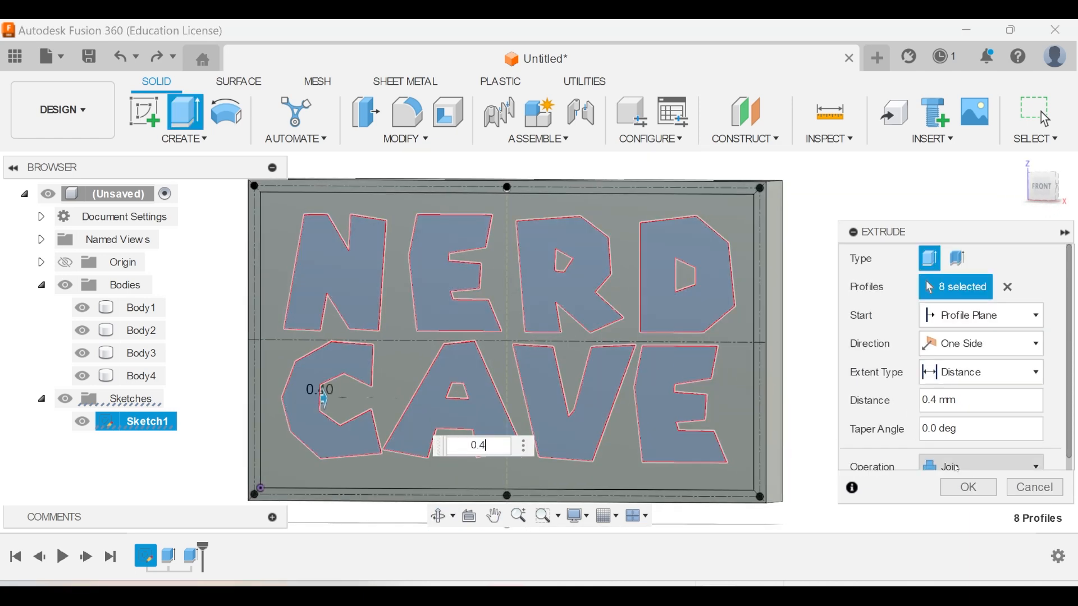
click(967, 486)
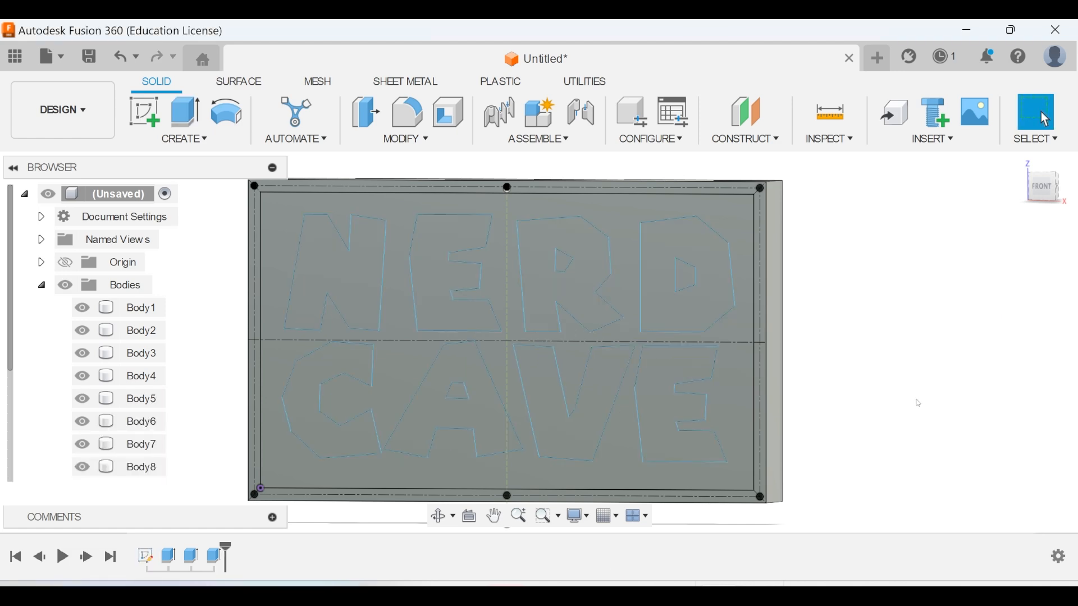
- Cut 70 mm through the box profiles starting from a 20 mm offset
click(183, 113)
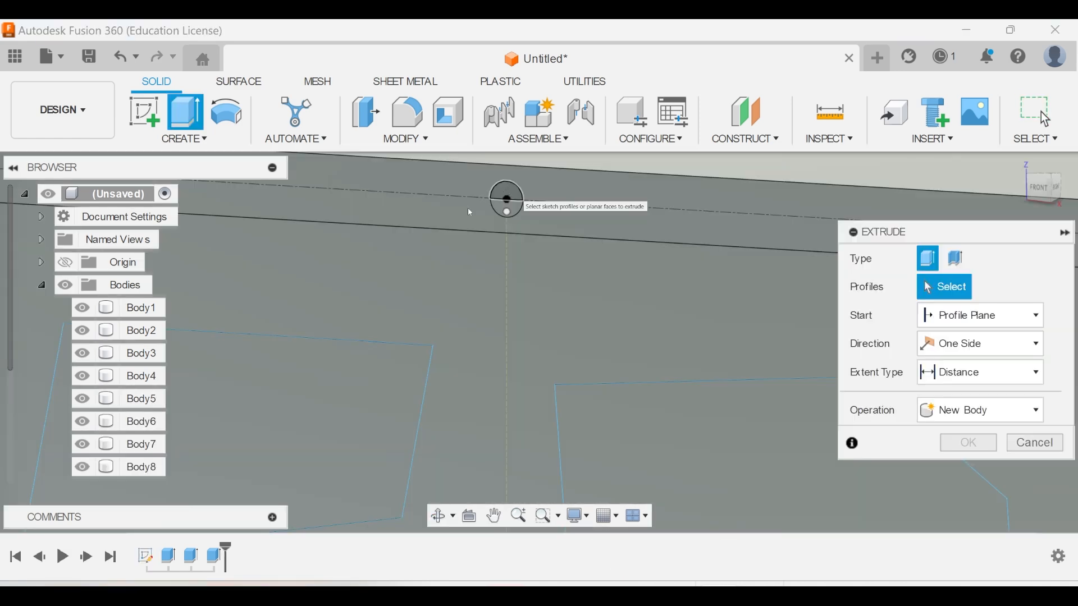
click(505, 199)
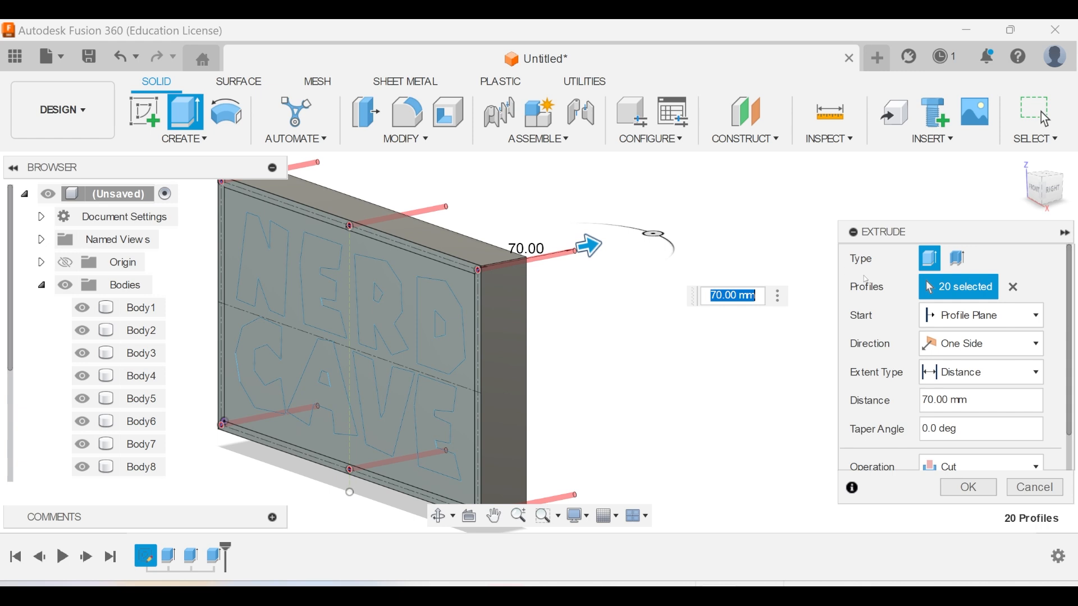
click(979, 314)
text(2)
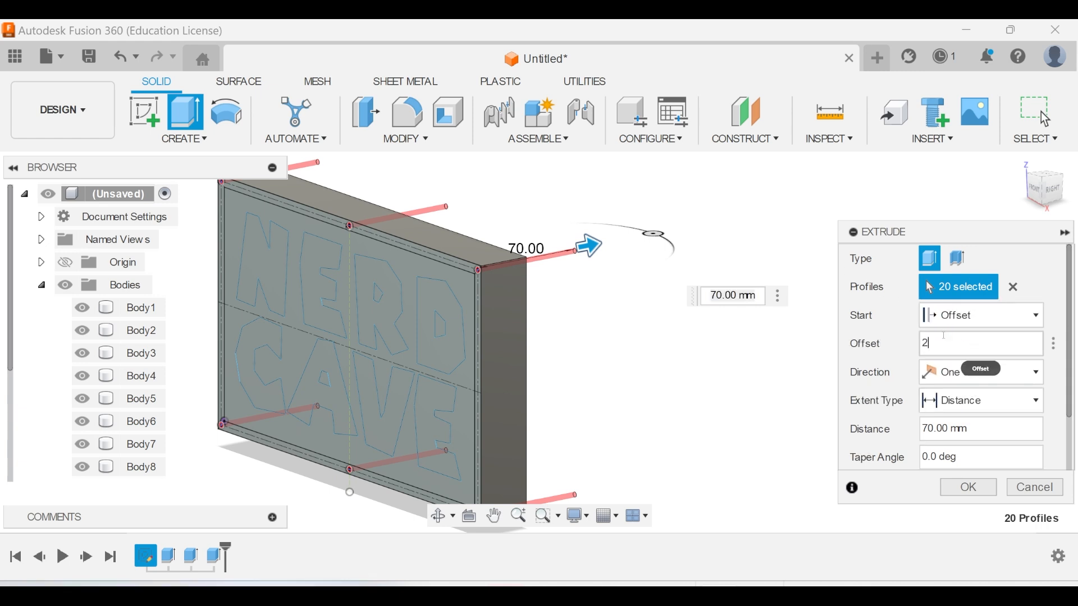
text(0)
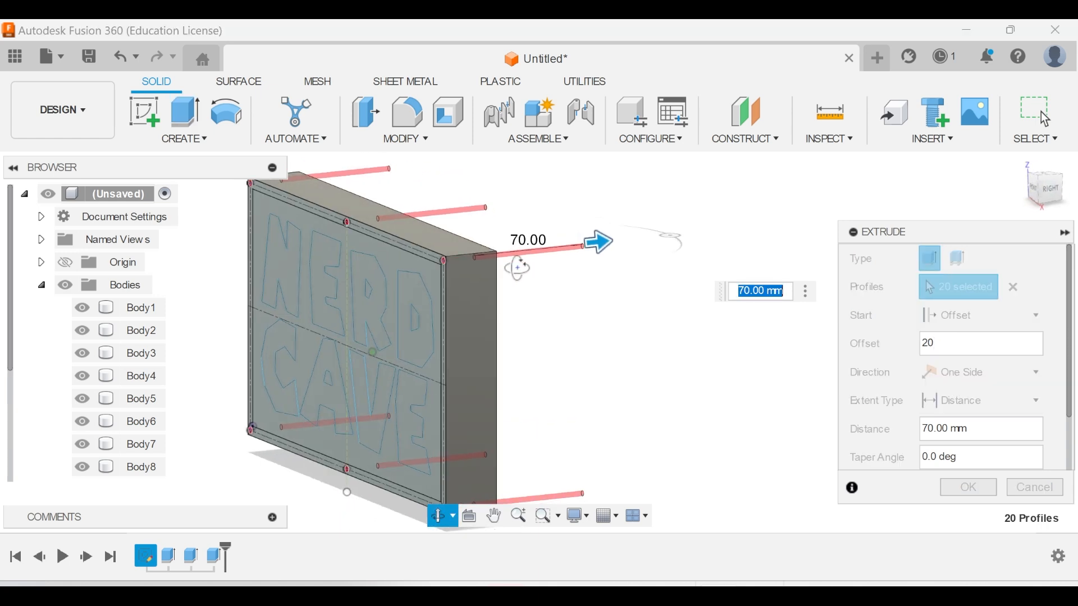
click(967, 486)
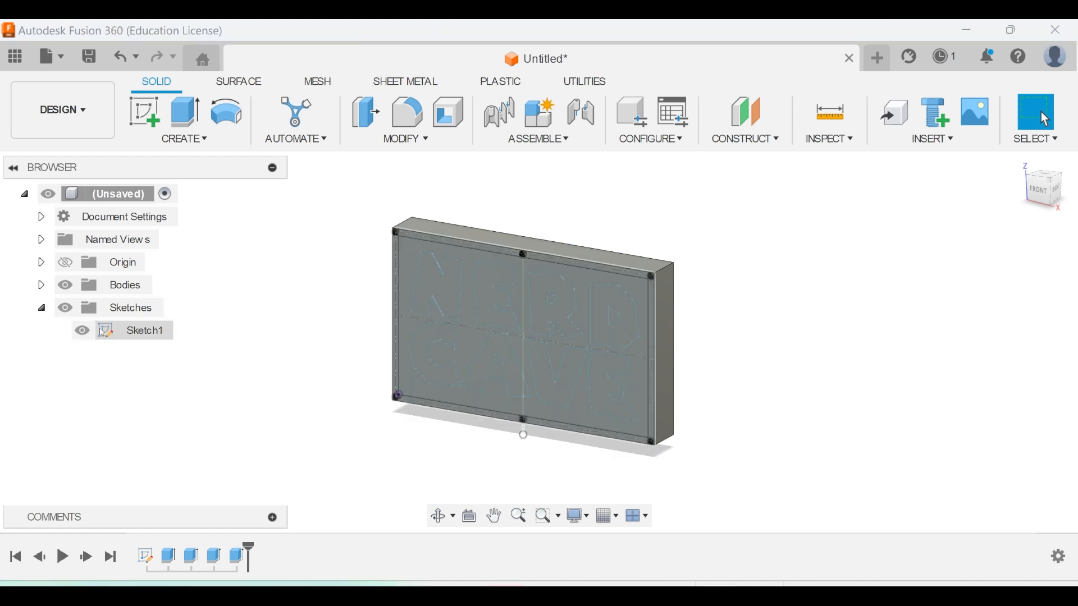
- Paste the sign outline sketch with Ø3.20 corner holes into a new design
double_click(145, 330)
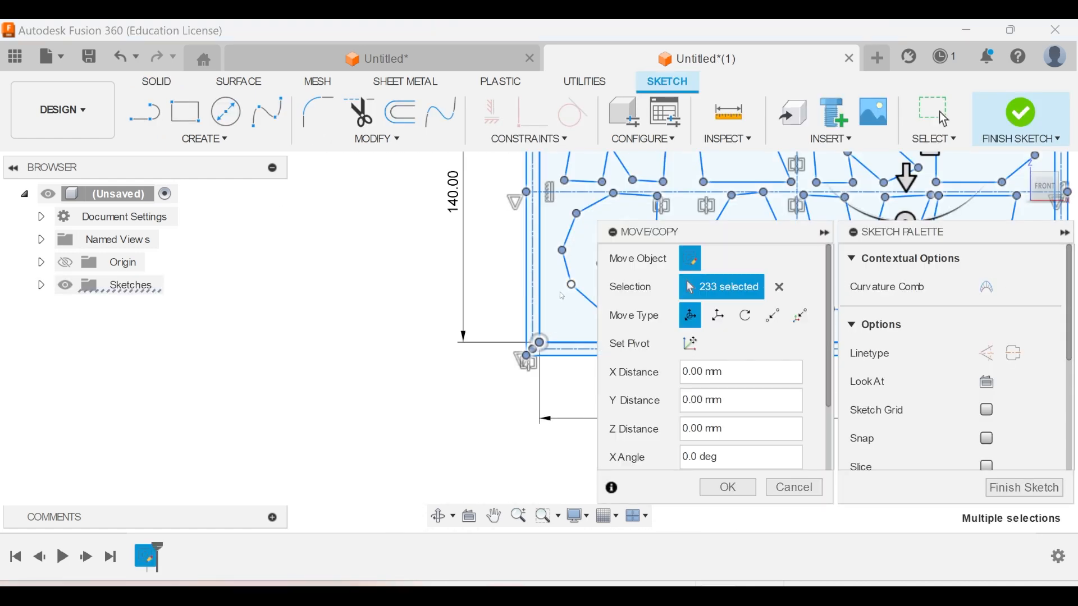
click(726, 486)
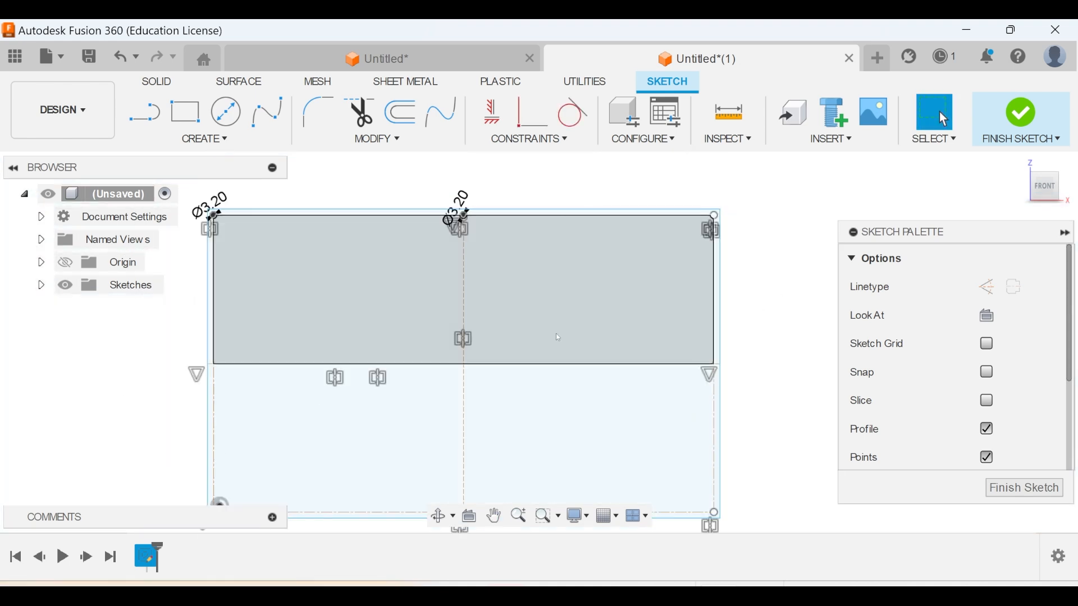
- Dimension the back plate sketch 10 and 5 mm and extrude its five profiles 2 mm
click(185, 111)
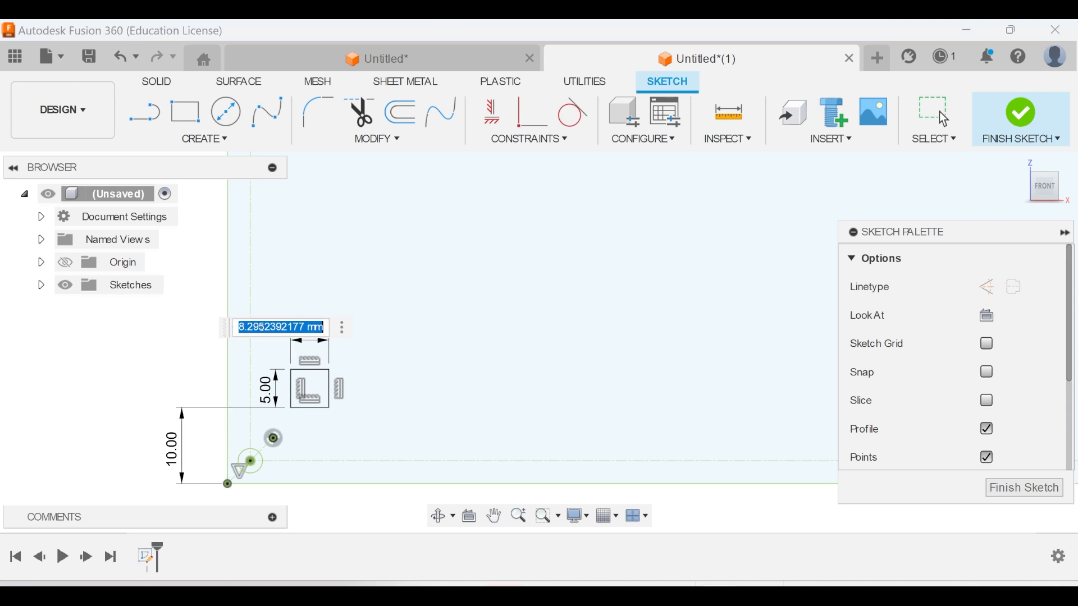
key(Return)
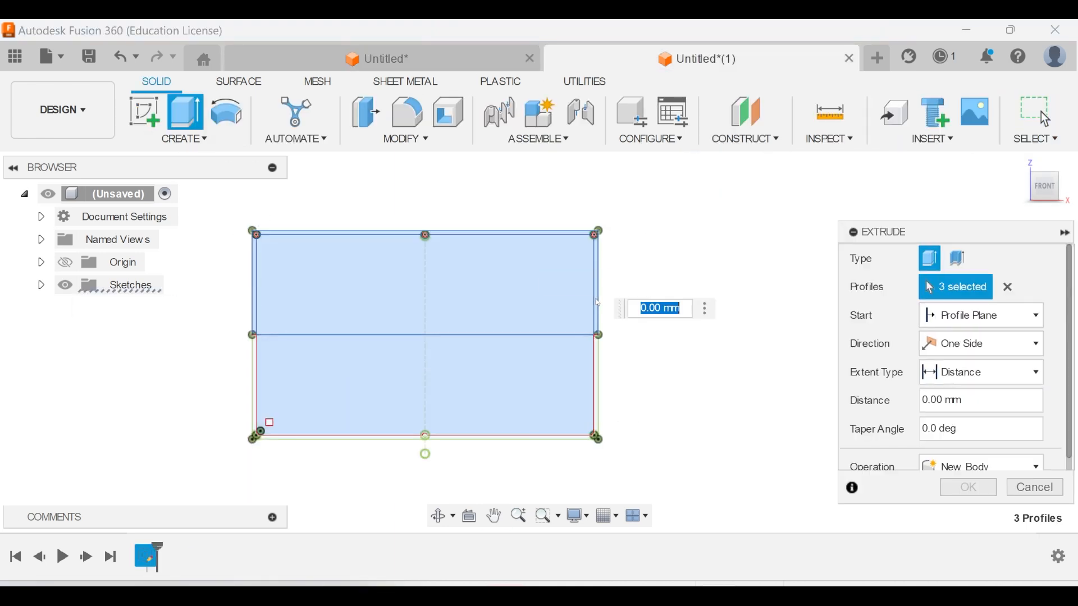
text(2)
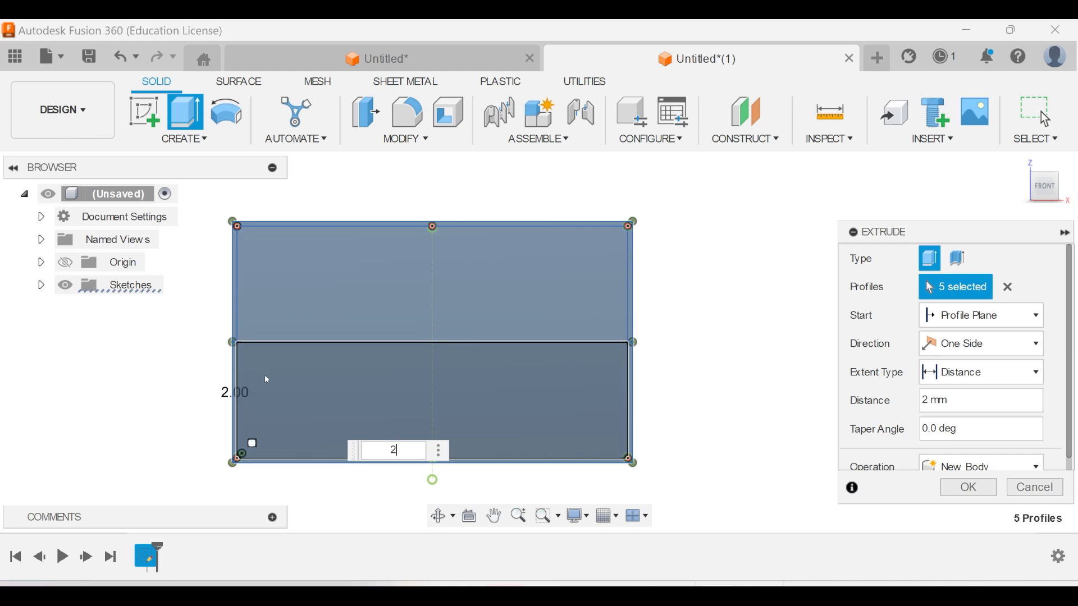
click(46, 57)
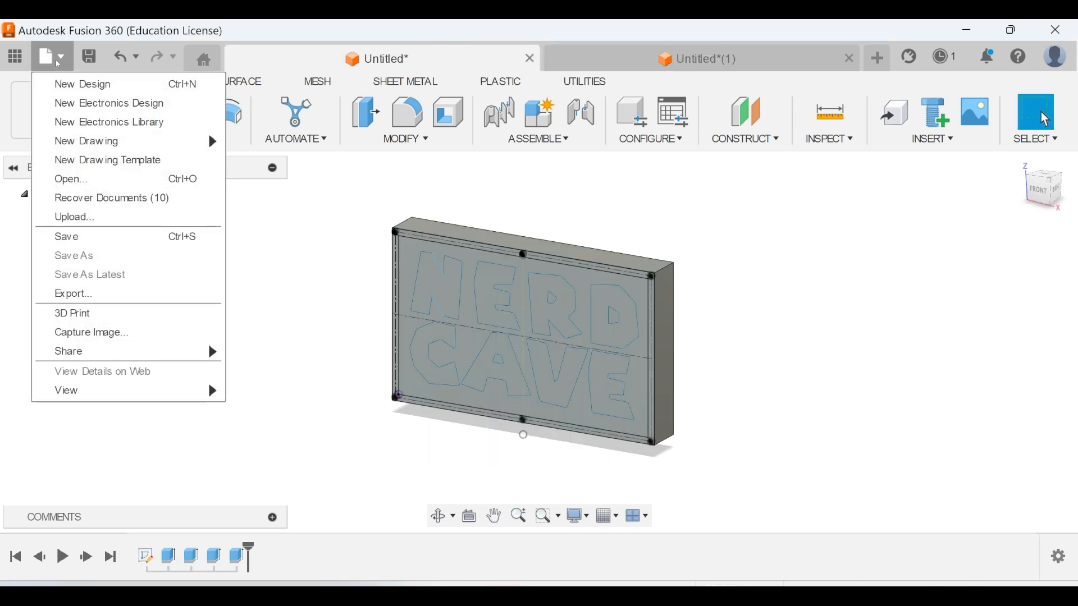
mouse_move(72, 313)
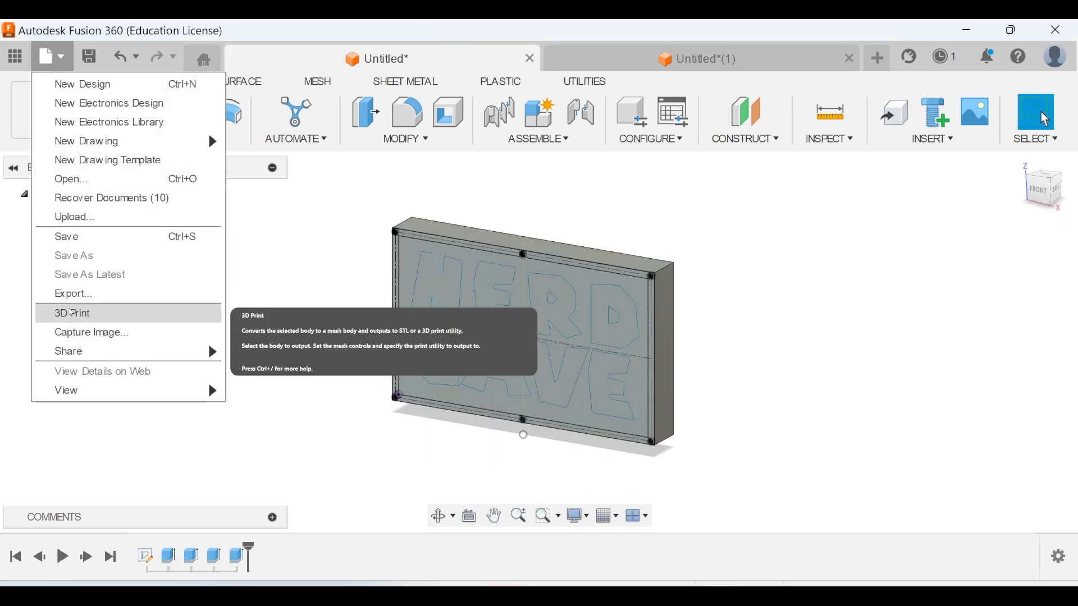
- Export the NERD CAVE sign body via 3D Print as a binary STL in millimetres
click(72, 313)
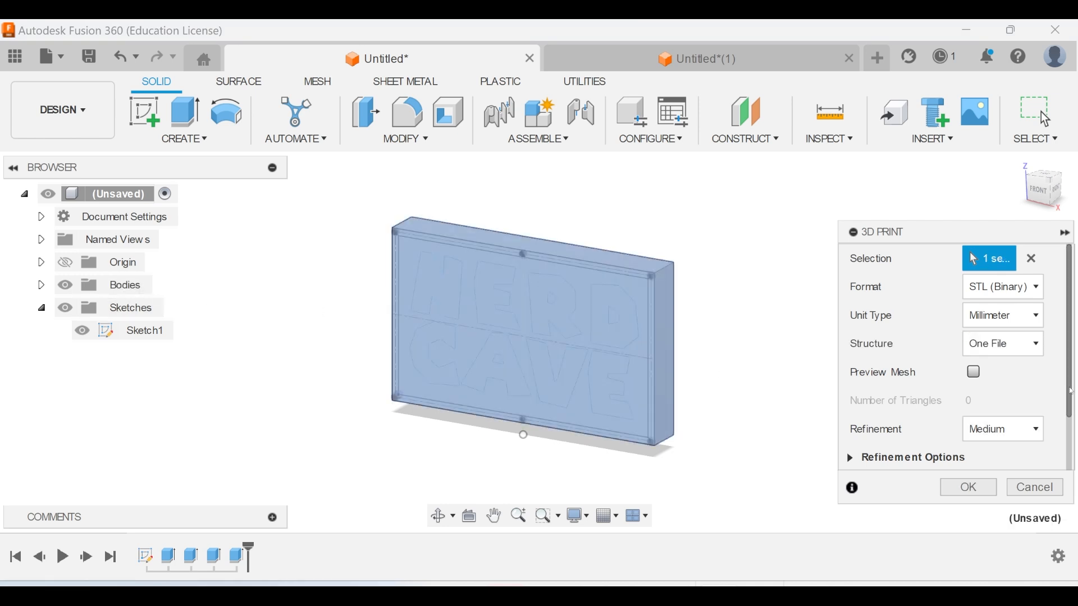
scroll(down, 3)
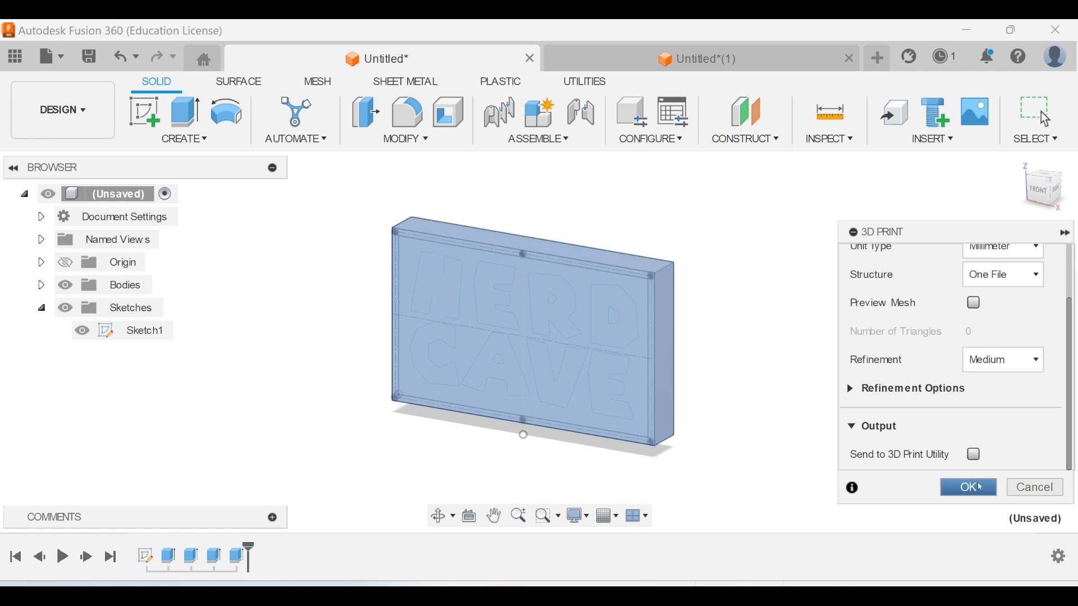
click(966, 486)
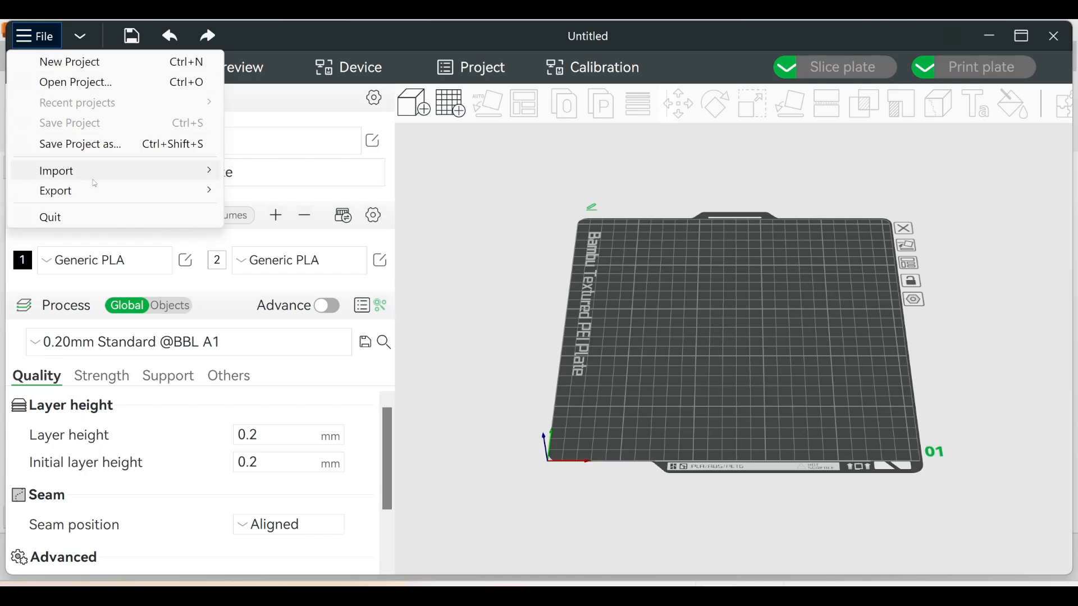
- Import the NerdCave_Sign STL so it stands on the Bambu Lab A1 build plate
click(56, 170)
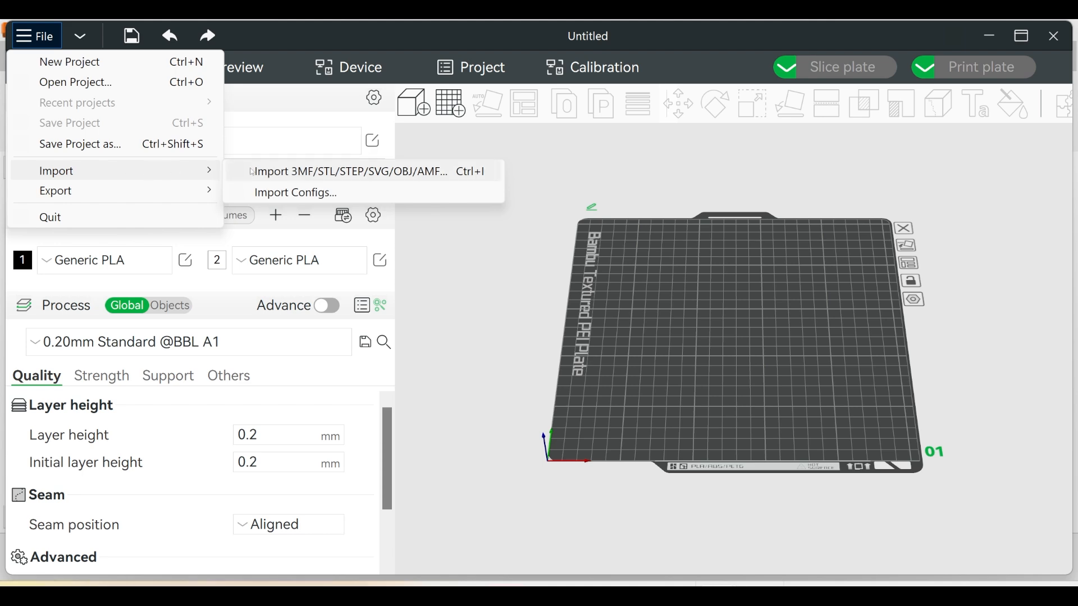
click(341, 171)
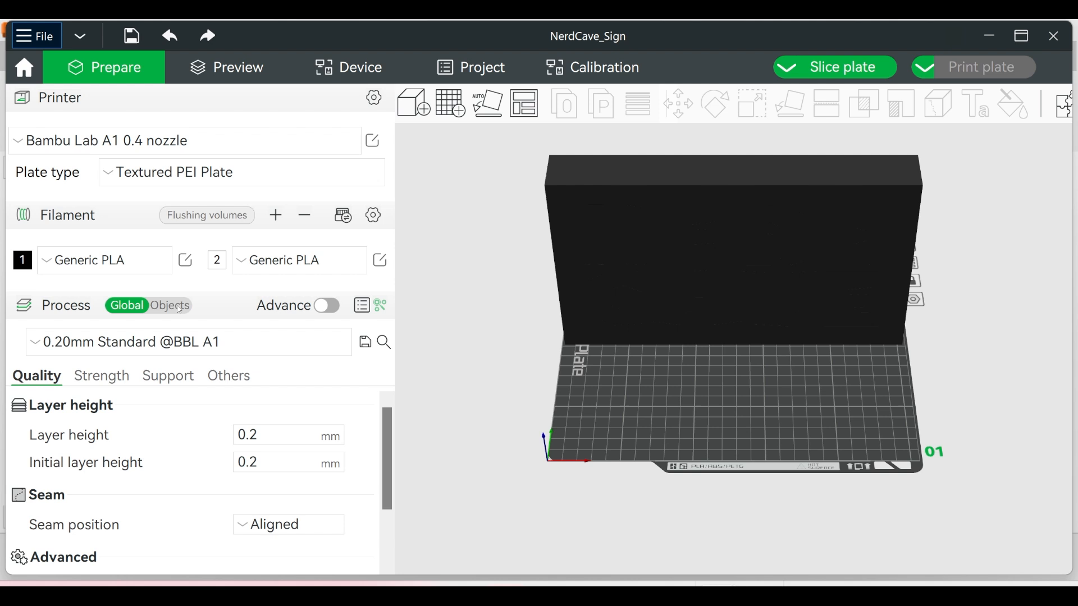
- In the Objects list, set each NERD CAVE letter part to filament 2 for a contrasting colour
click(170, 306)
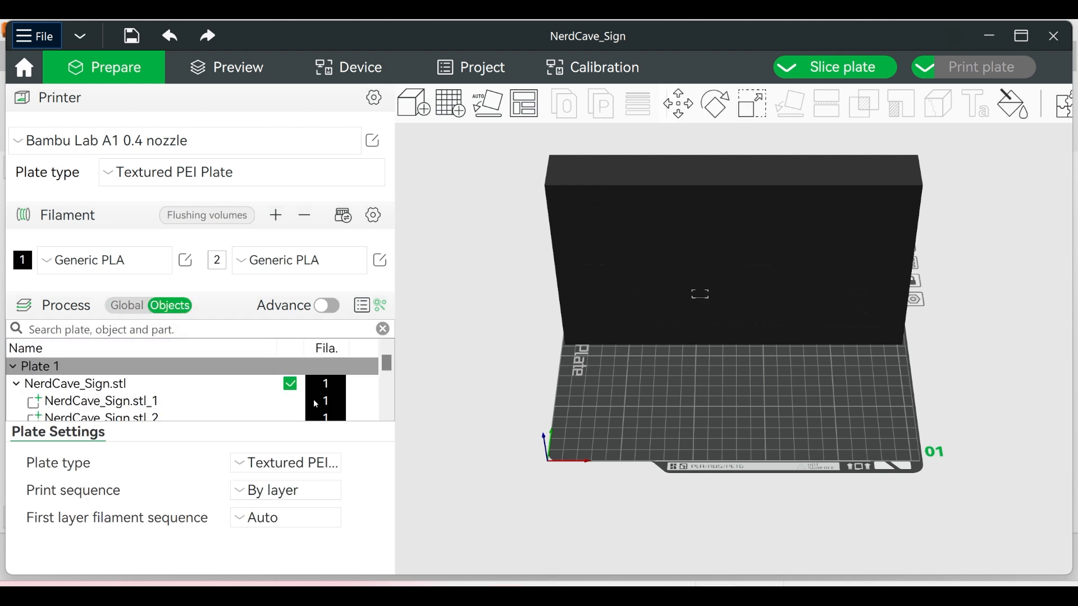
click(99, 401)
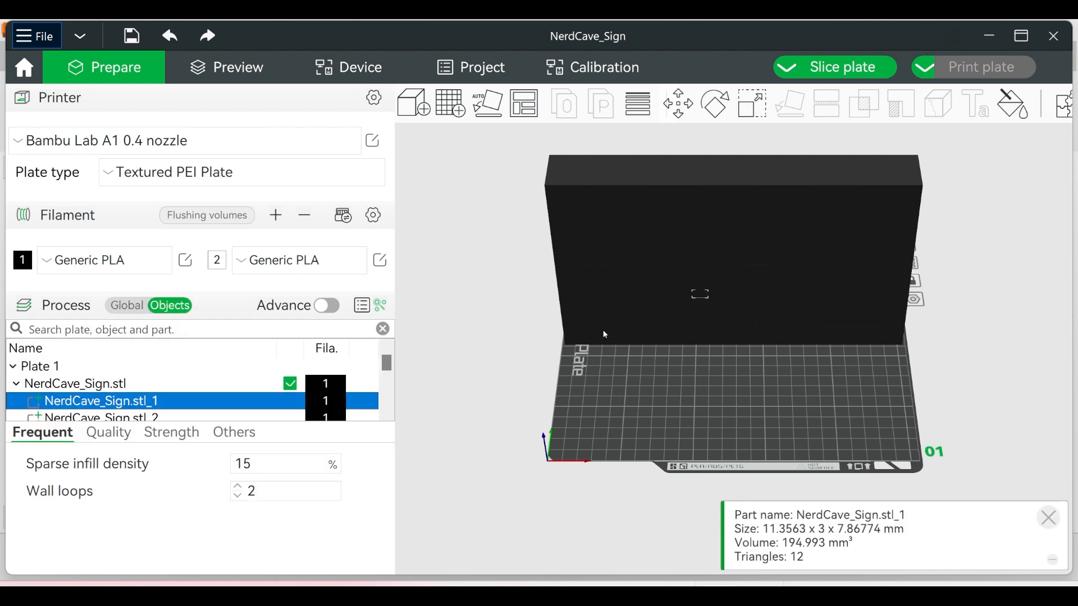
click(99, 418)
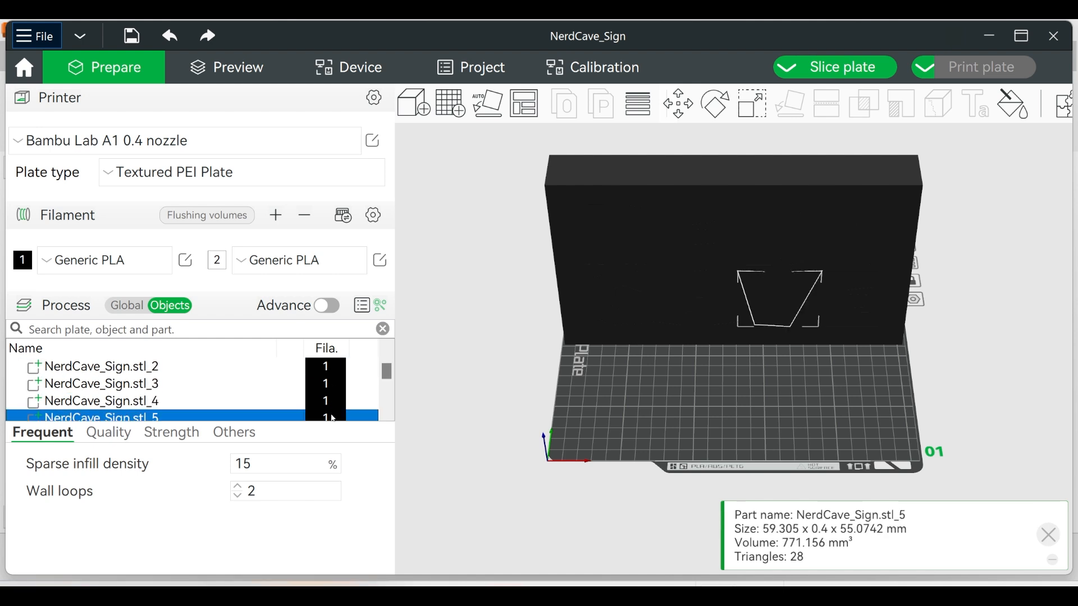
click(101, 384)
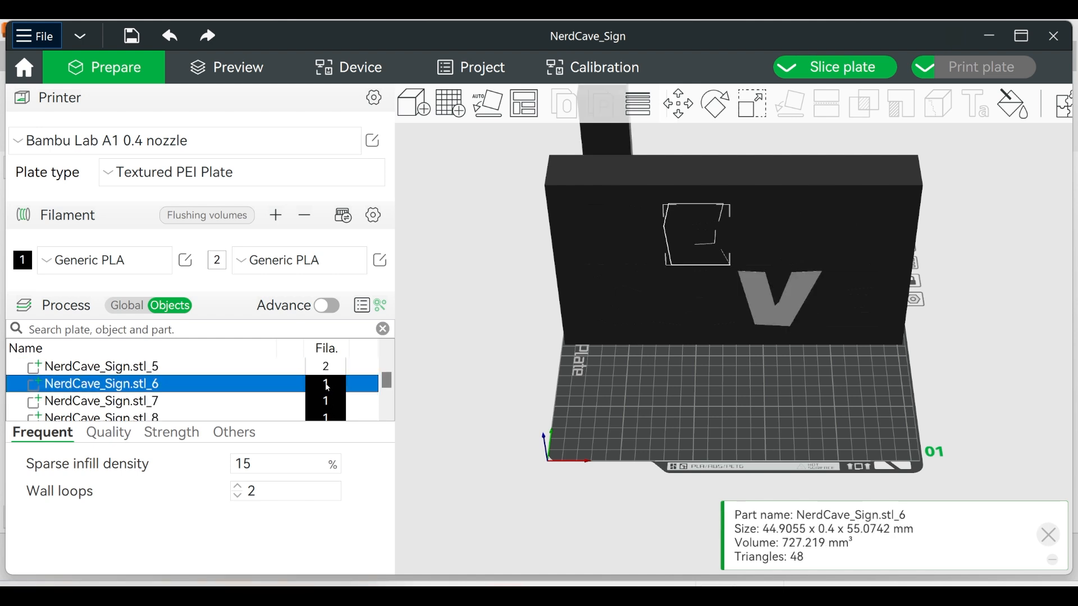
click(100, 418)
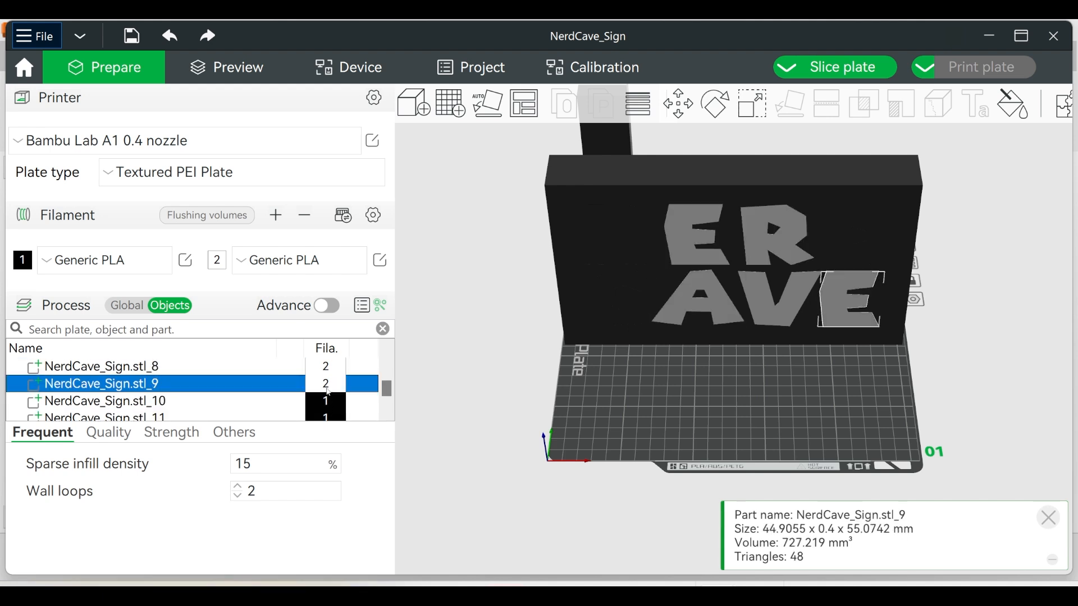
click(100, 417)
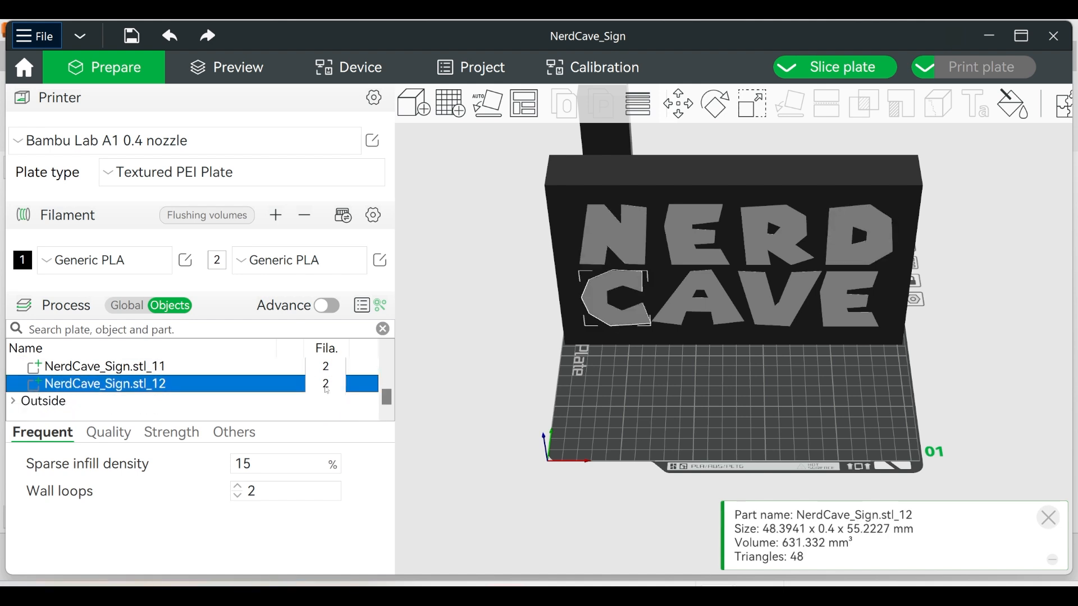
mouse_move(687, 185)
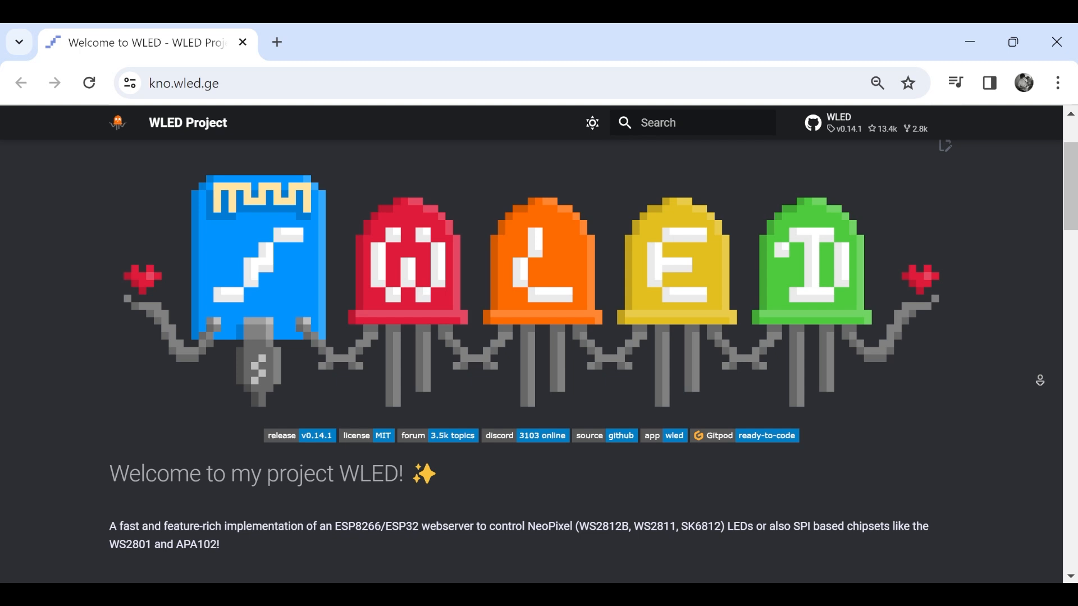
- Scroll through the Features list on the kno.wled.ge homepage
scroll(down, 3)
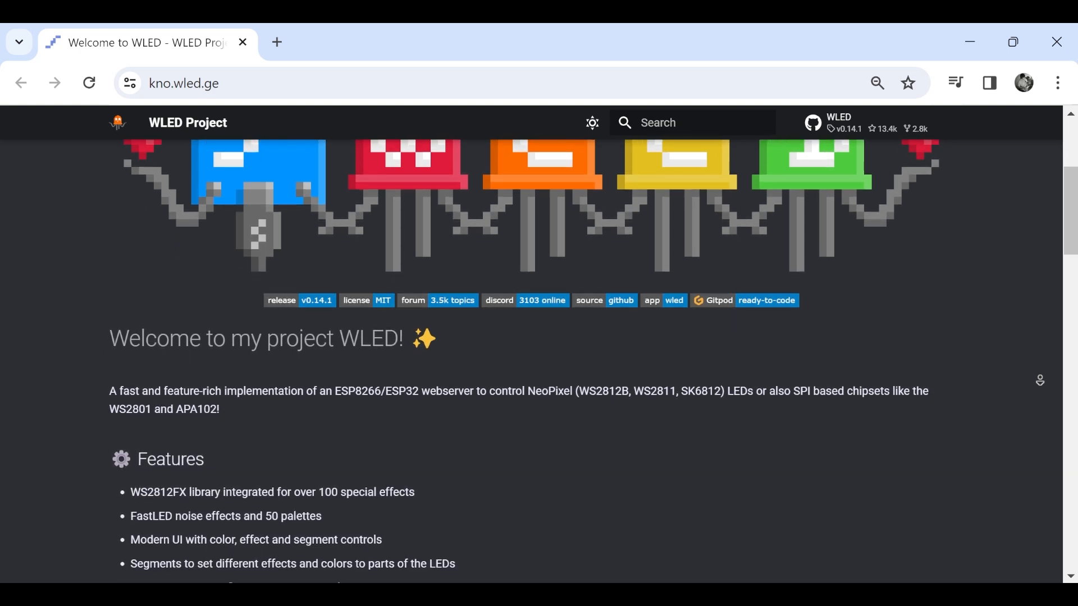
scroll(down, 3)
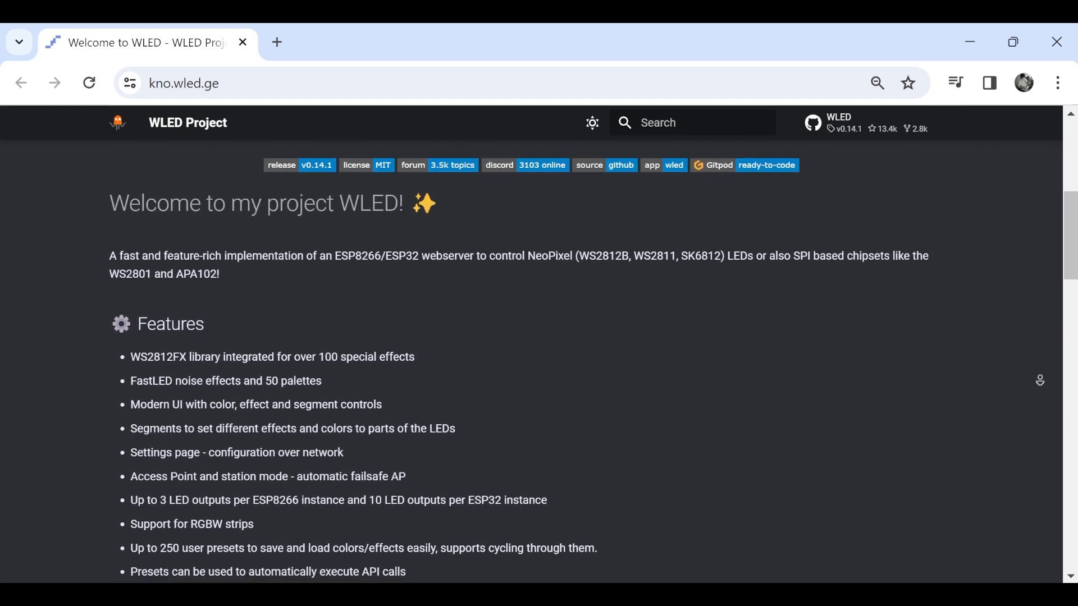
scroll(down, 3)
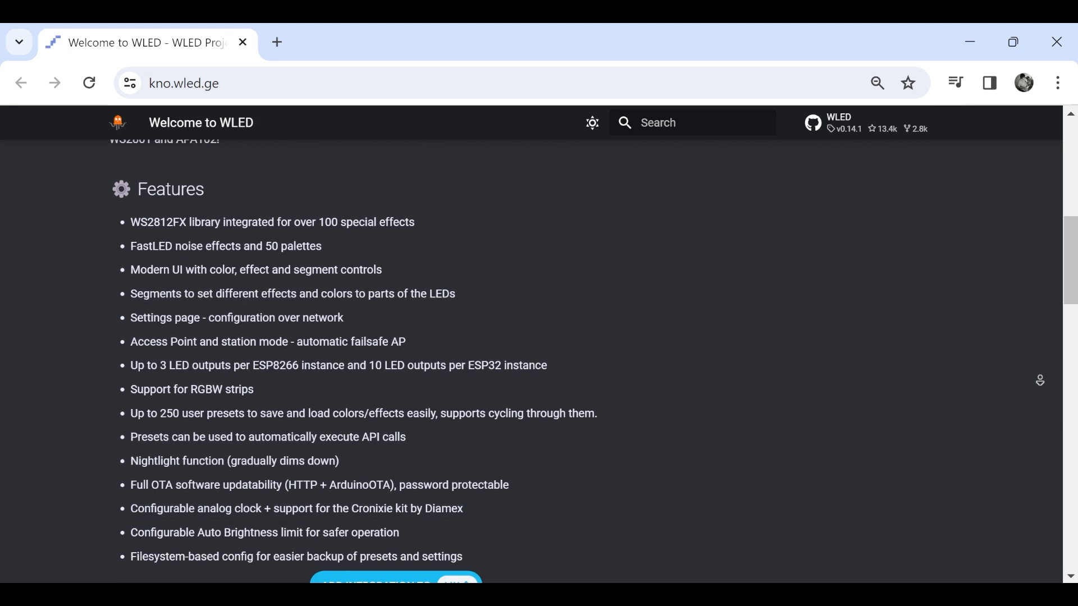
scroll(down, 3)
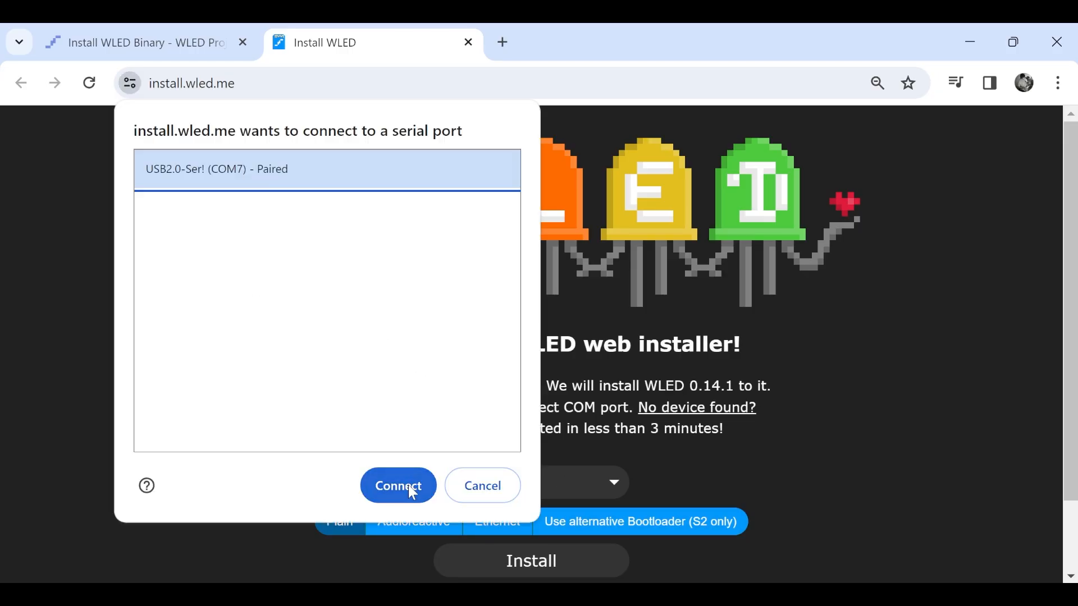
- Flash WLED 0.14.1 to the ESP8266 over the USB serial port and visit the device page
click(397, 485)
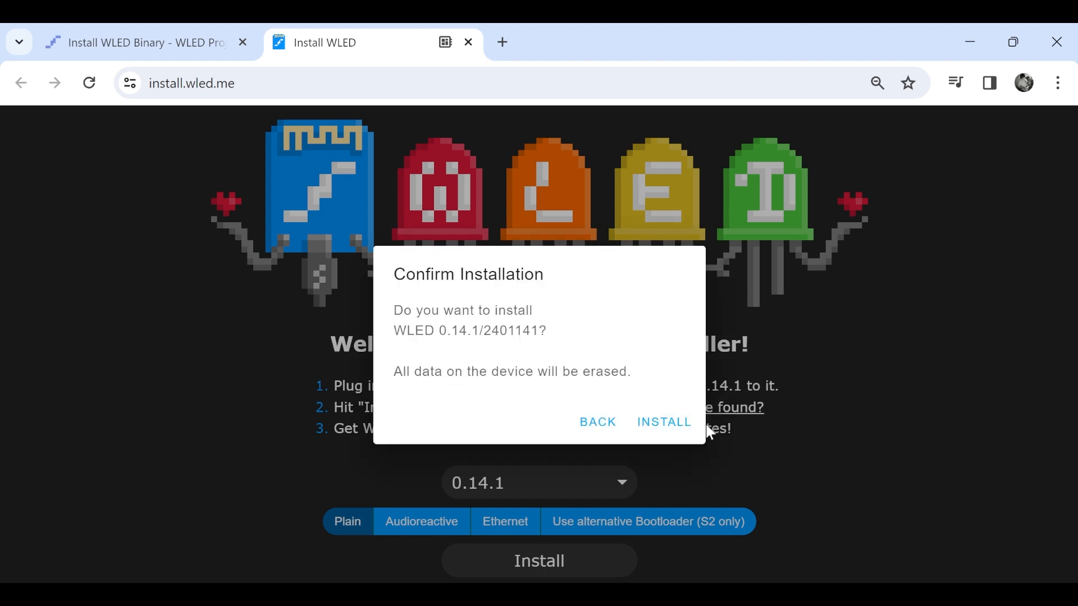
click(662, 422)
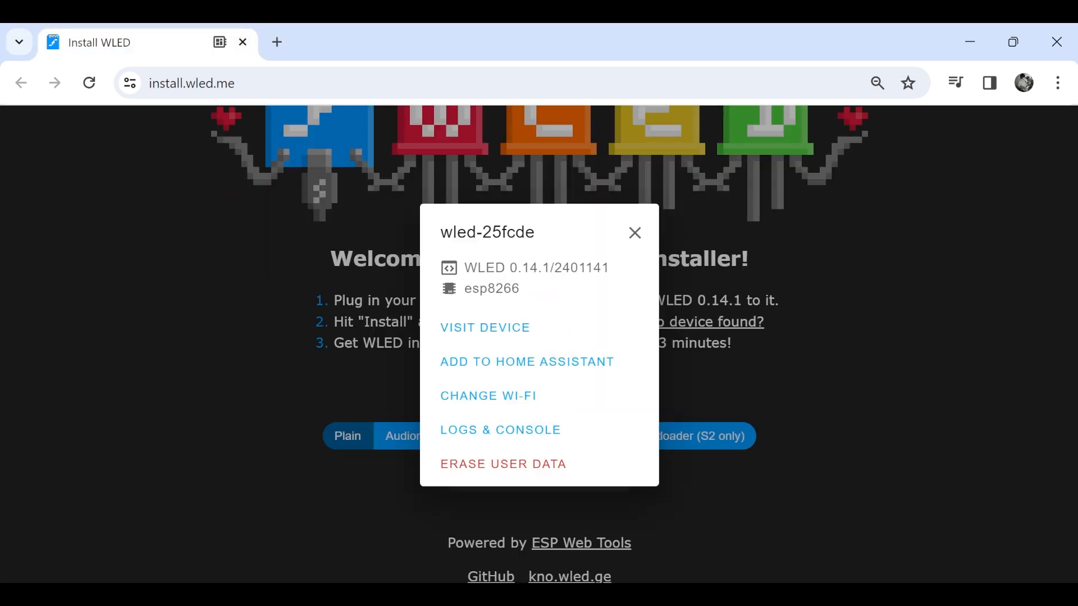
click(485, 327)
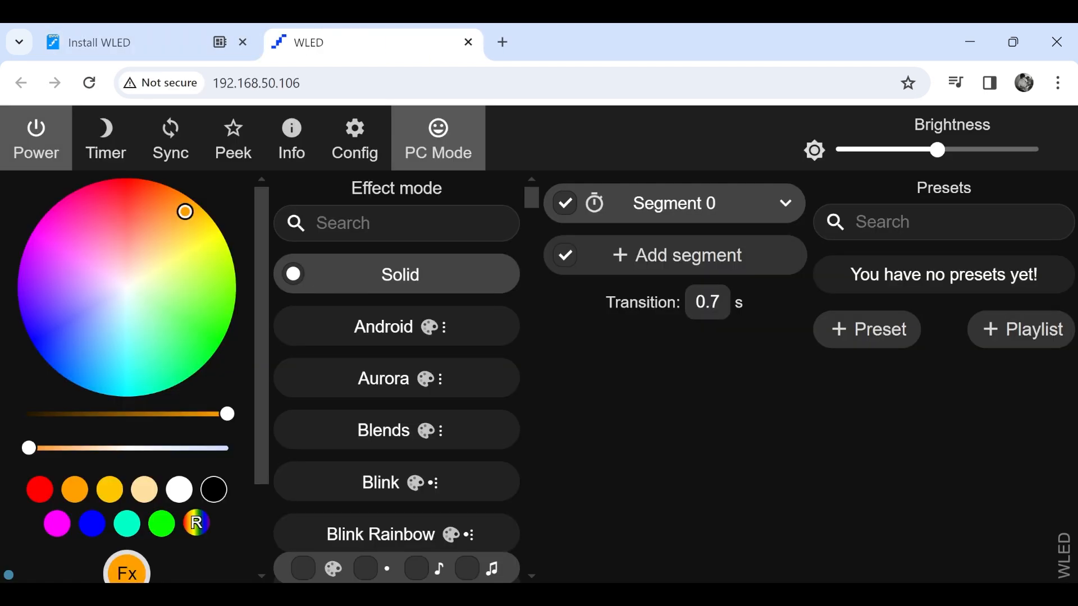
- In Config > LED Preferences, set the WS281x output length to 84 LEDs on GPIO 2 and save
click(354, 137)
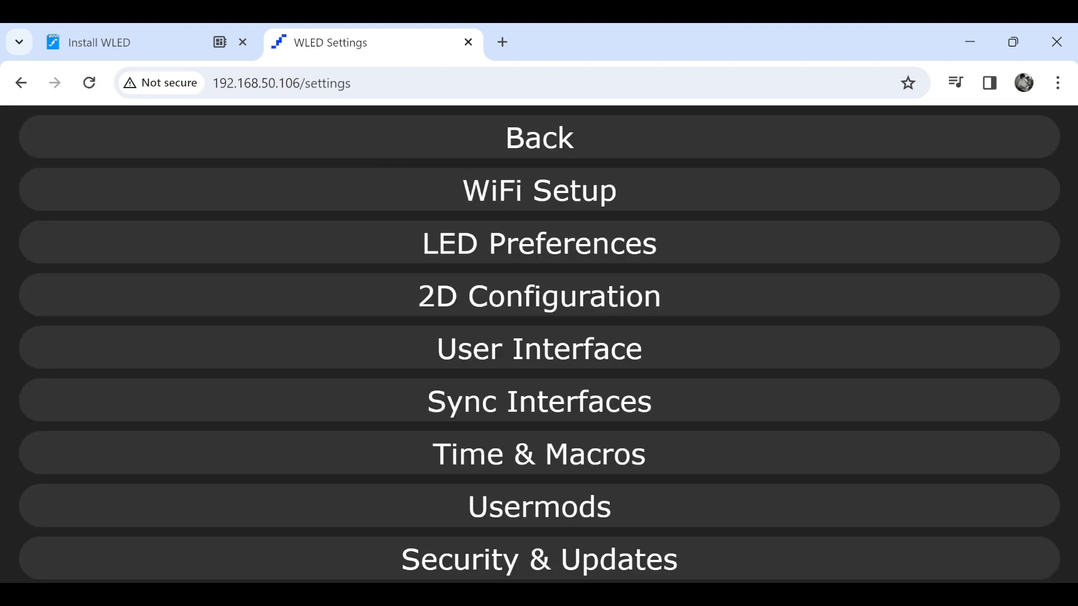
mouse_move(1000, 211)
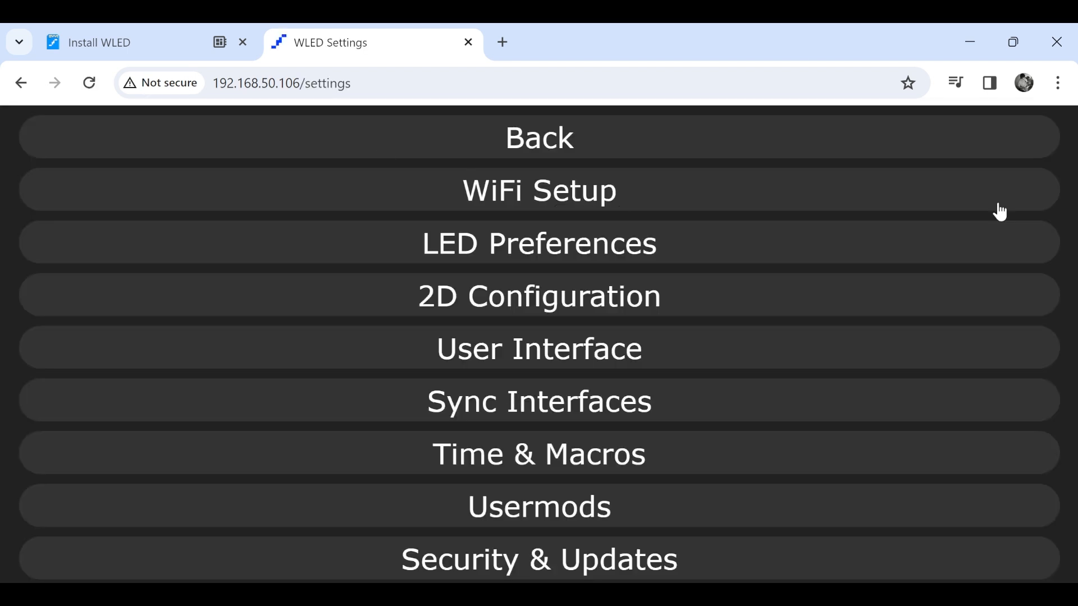
click(539, 244)
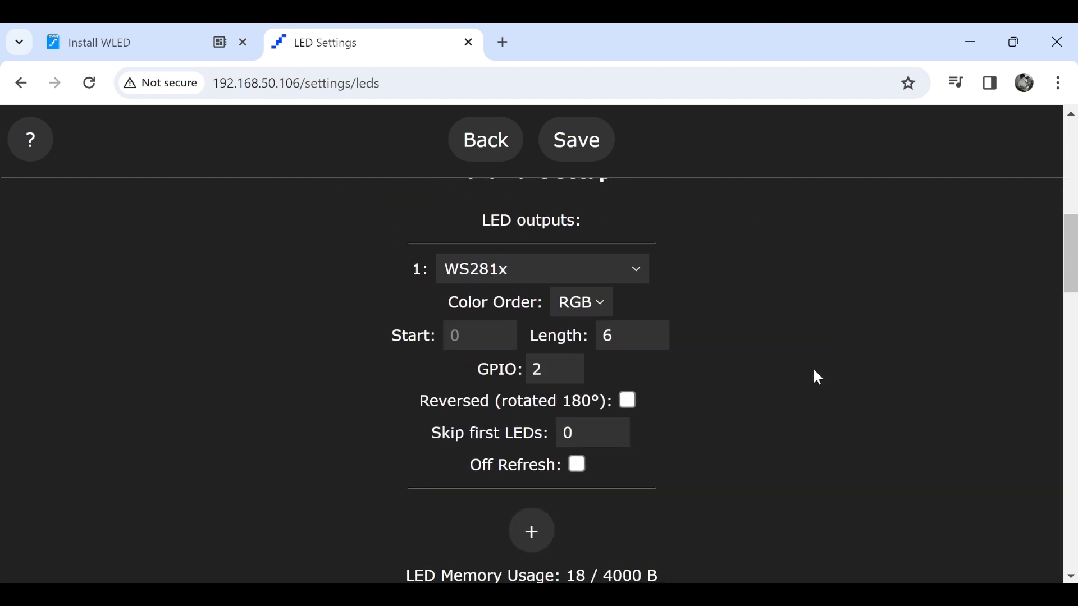
triple_click(618, 336)
text(84)
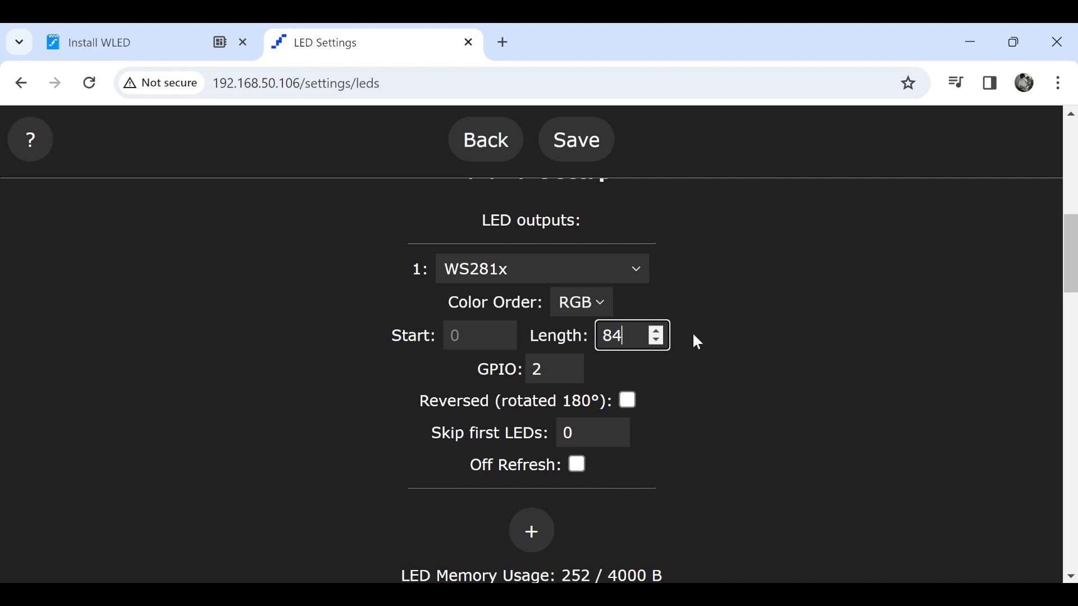
click(571, 376)
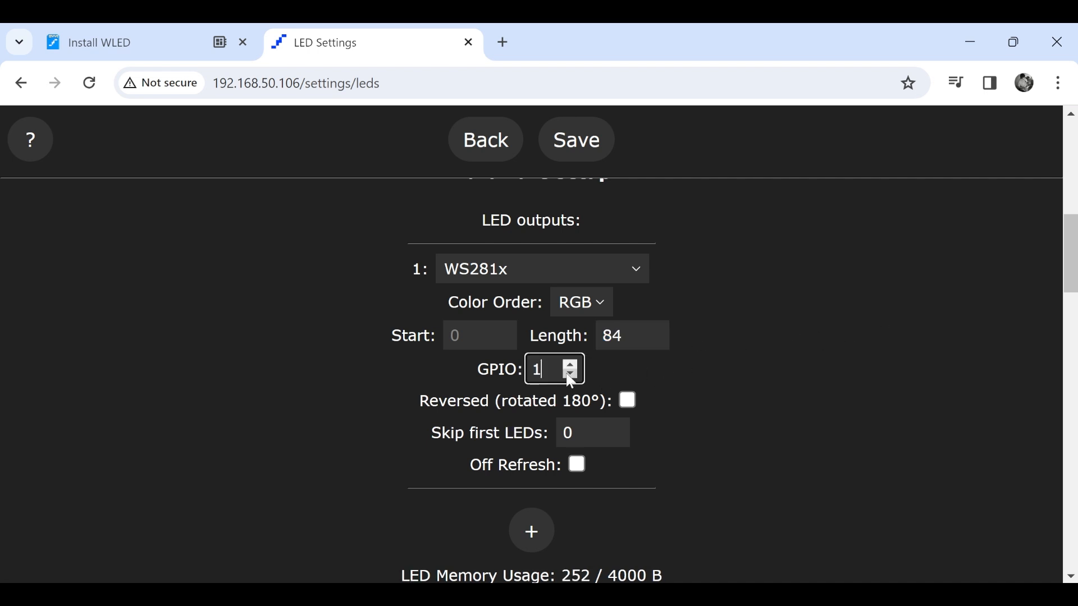
click(570, 364)
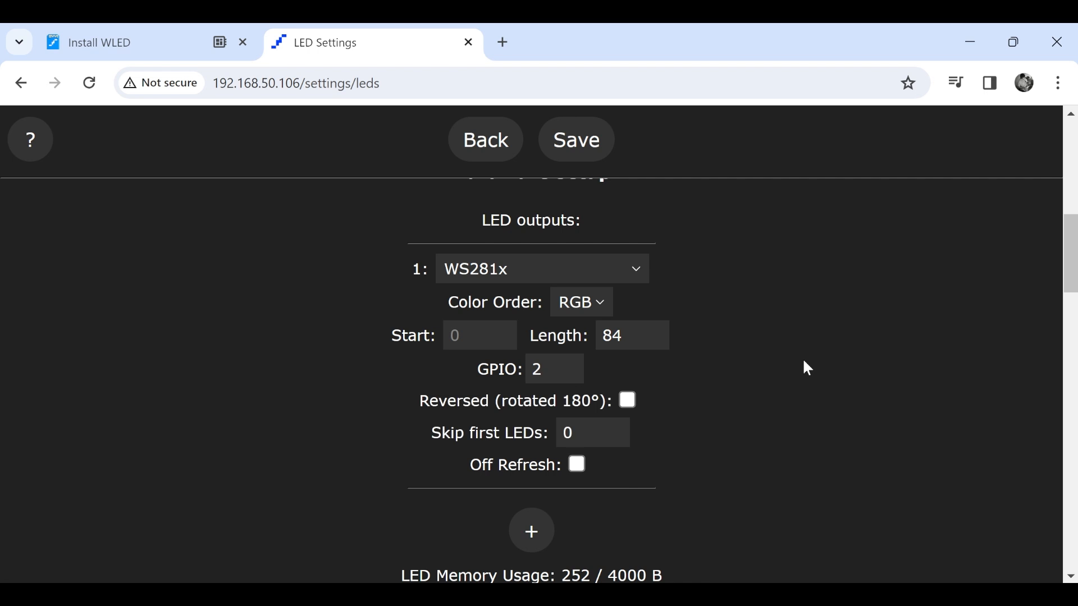
scroll(down, 3)
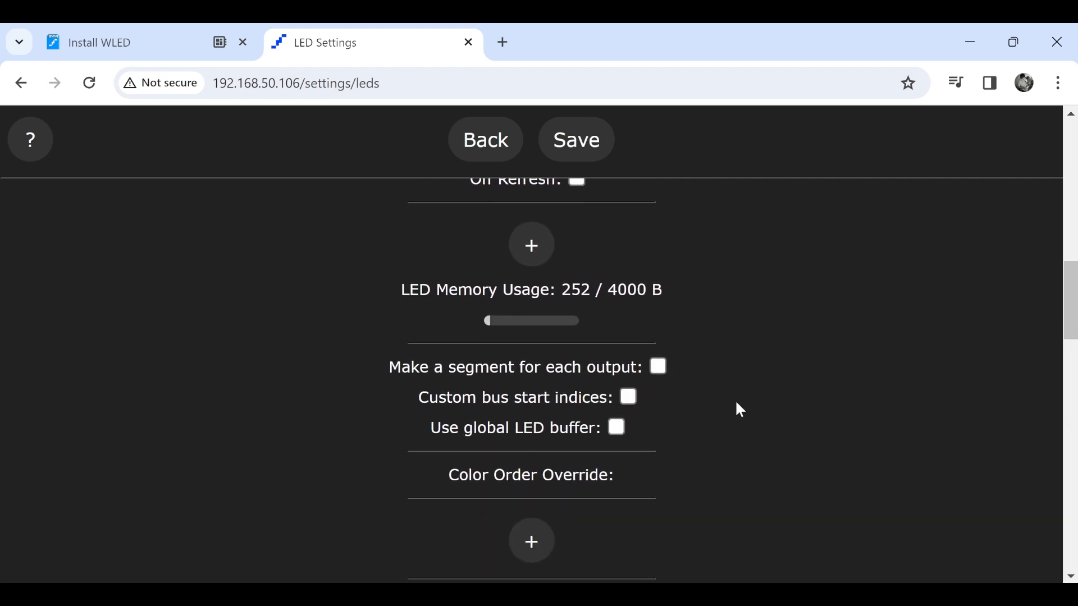
scroll(down, 3)
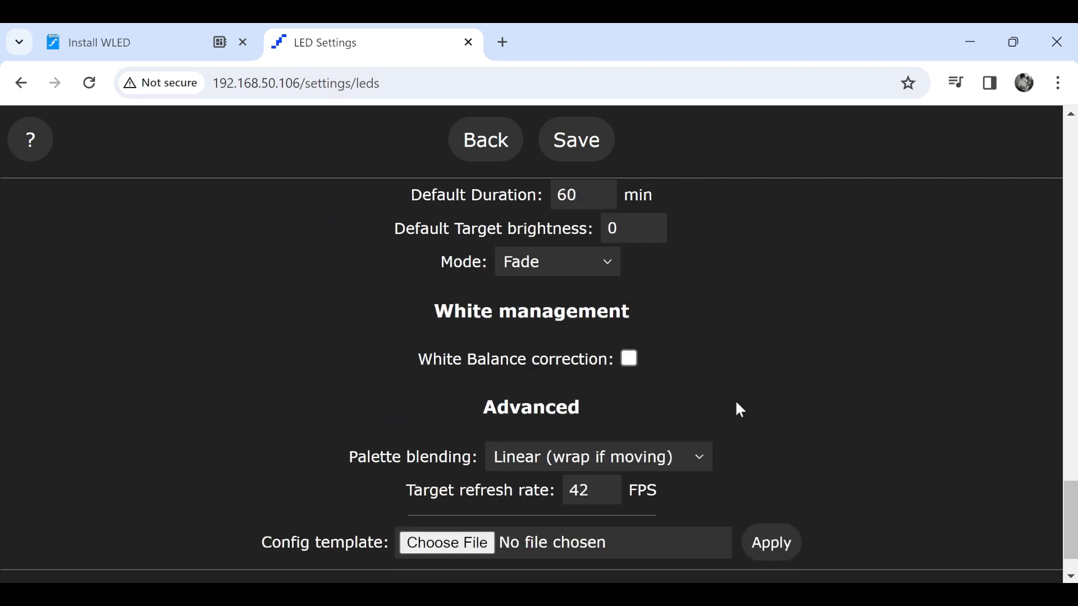
scroll(down, 3)
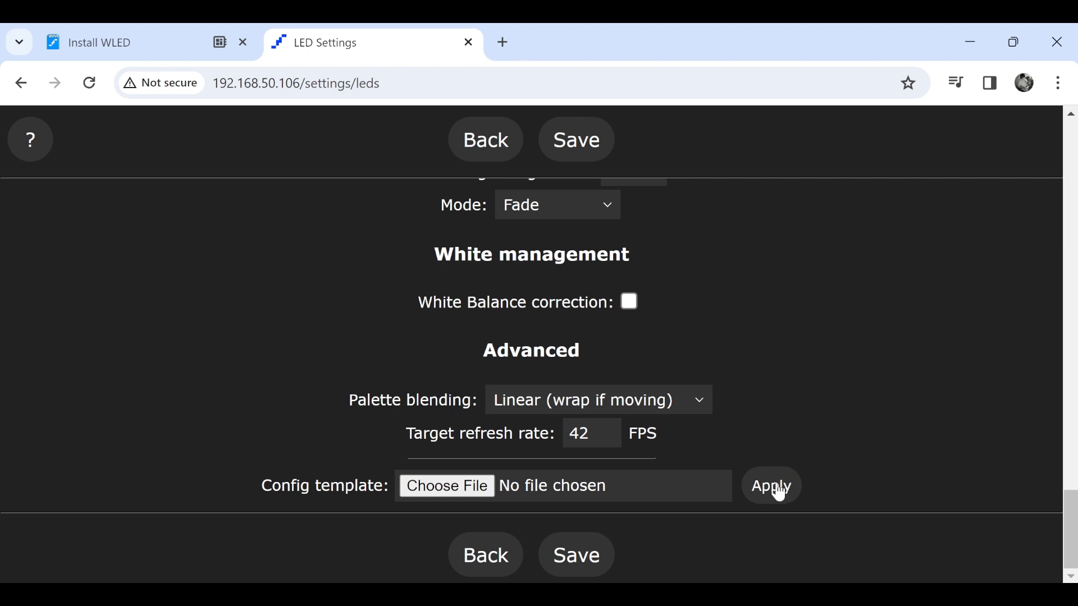